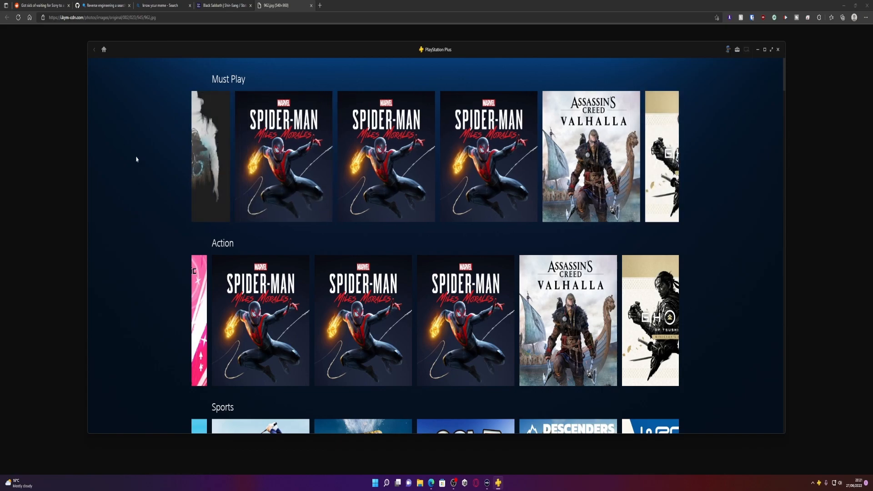
mouse_move(148, 156)
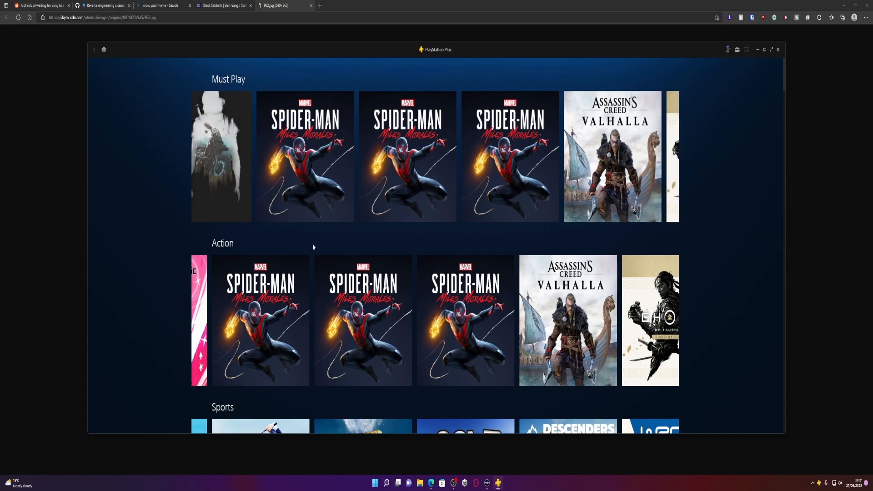
- Scroll down the gist article to its search bar demo section
scroll(down, 3)
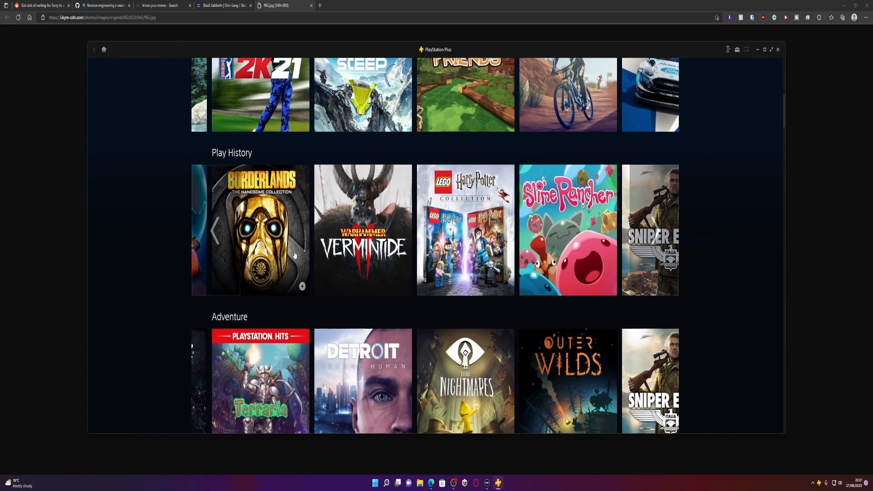
scroll(down, 3)
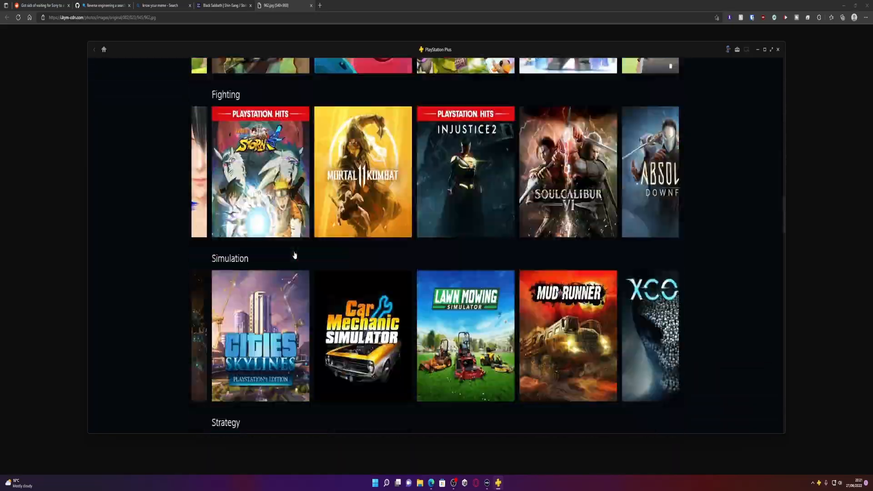
scroll(down, 3)
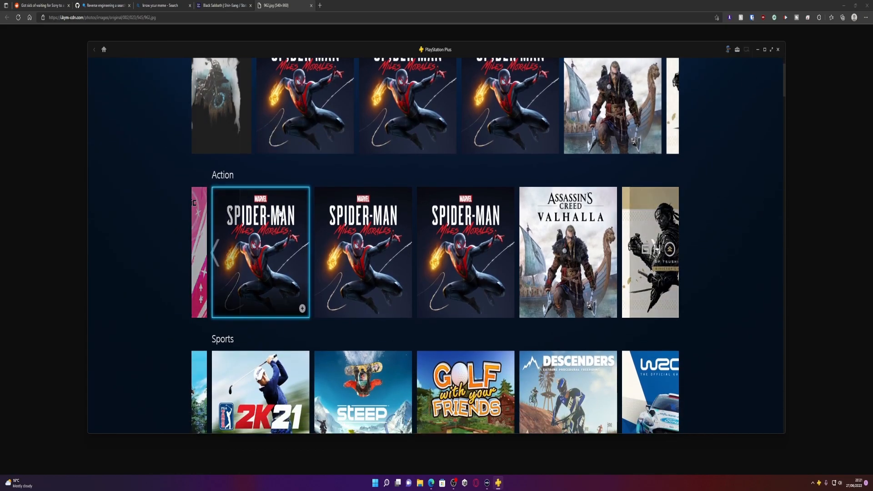
scroll(down, 3)
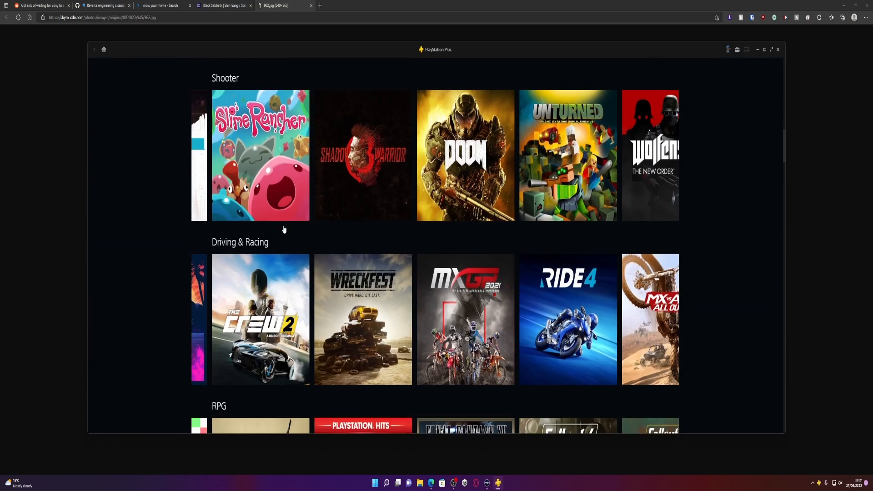
scroll(down, 3)
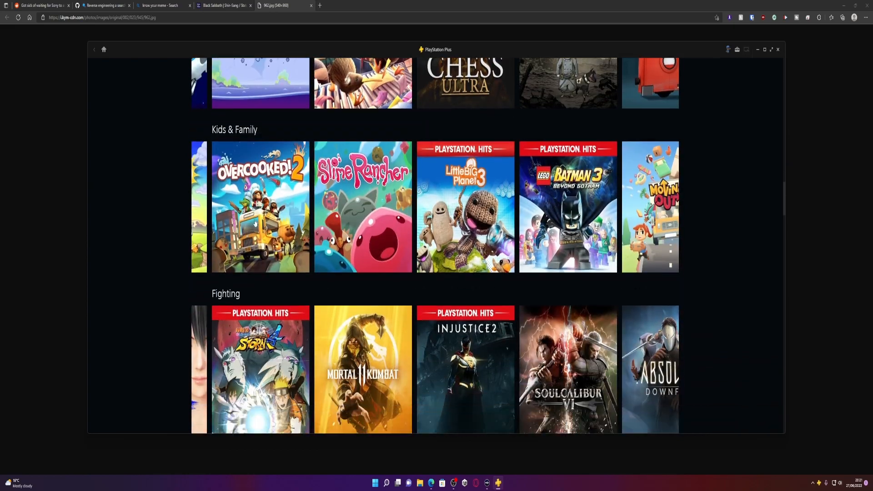
scroll(down, 3)
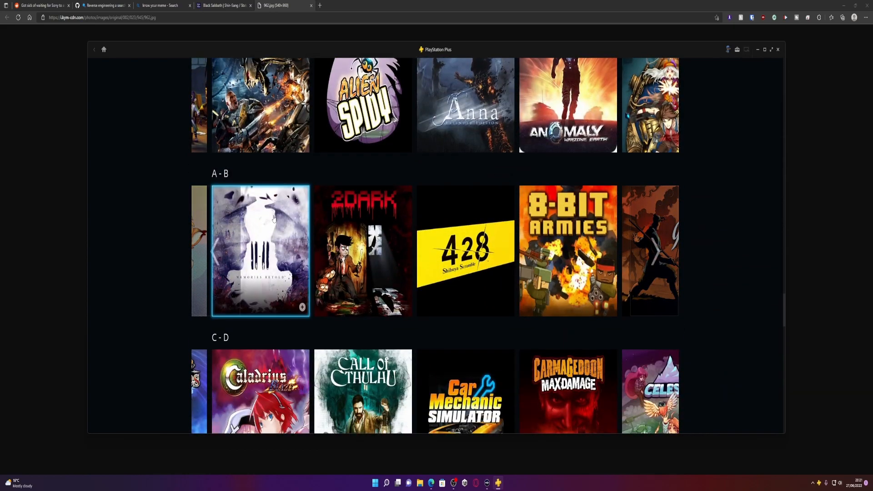
scroll(down, 3)
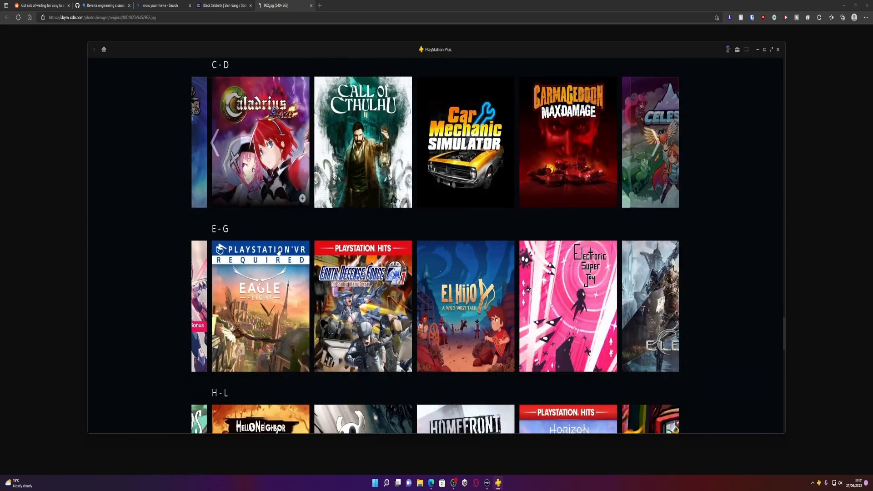
scroll(down, 3)
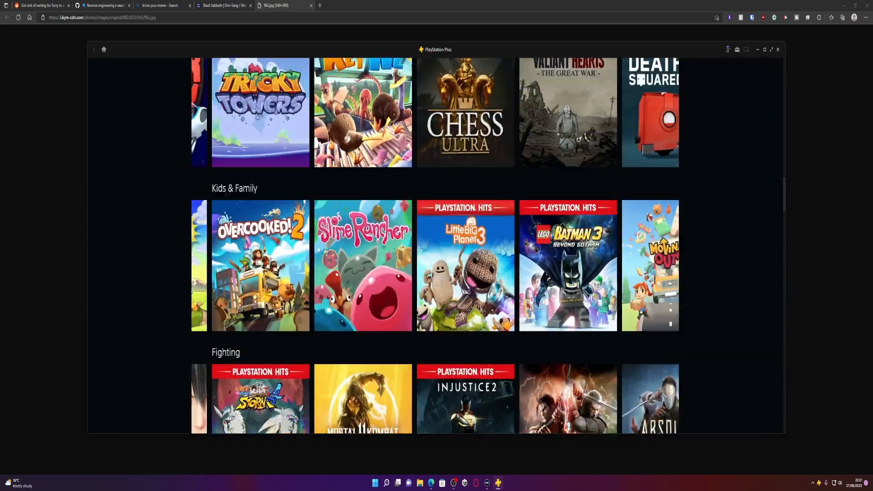
scroll(down, 3)
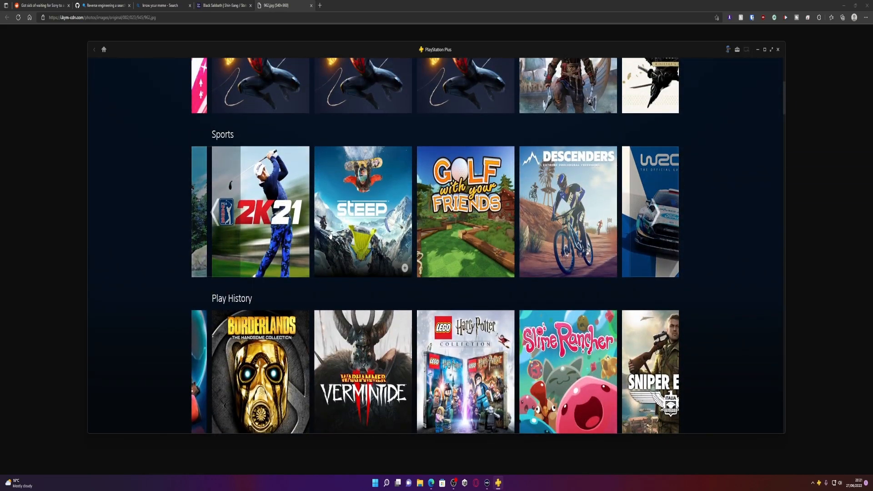
mouse_move(260, 211)
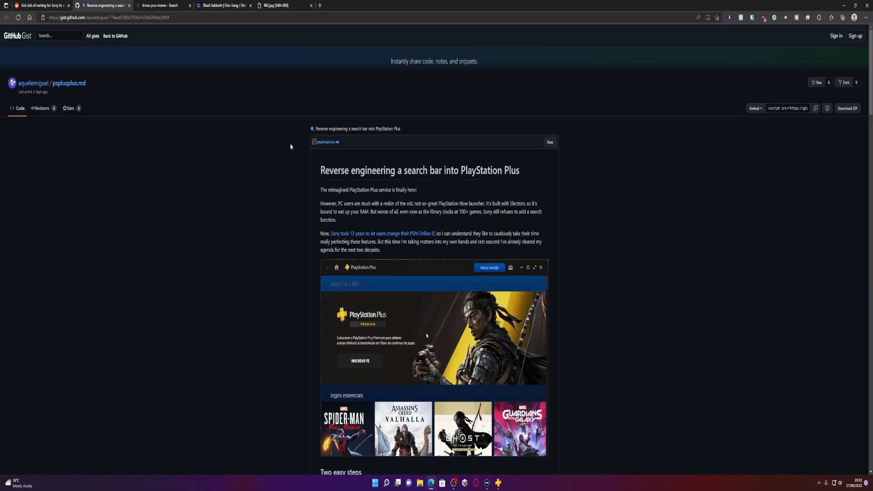
- Close the Know Your Meme tab, try 'blood' in the demo search and reach the 'Two easy steps' section
click(404, 284)
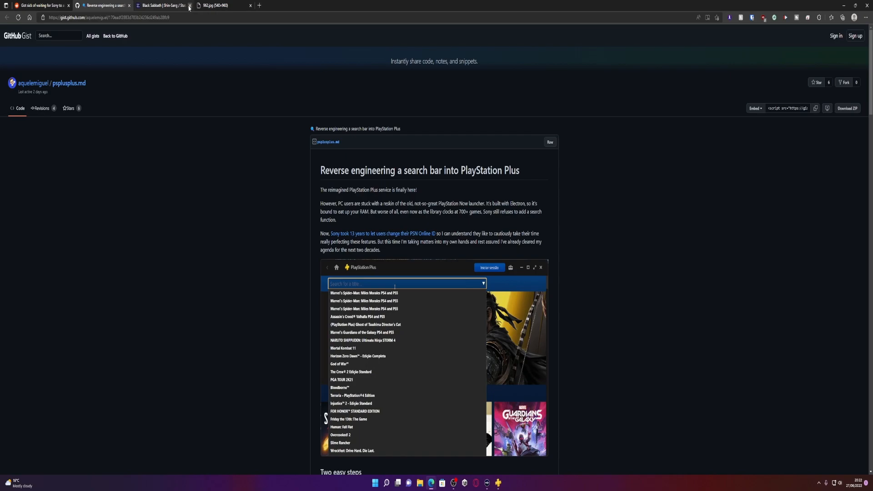
text(bloodbo)
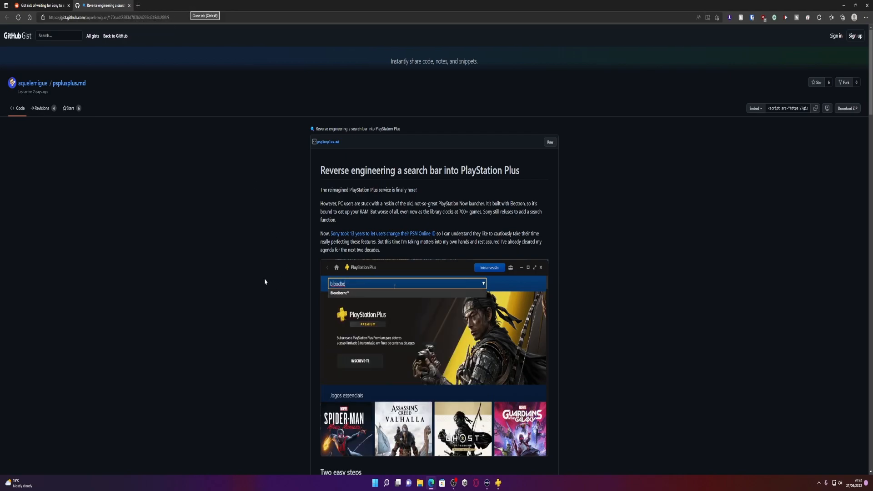
scroll(down, 3)
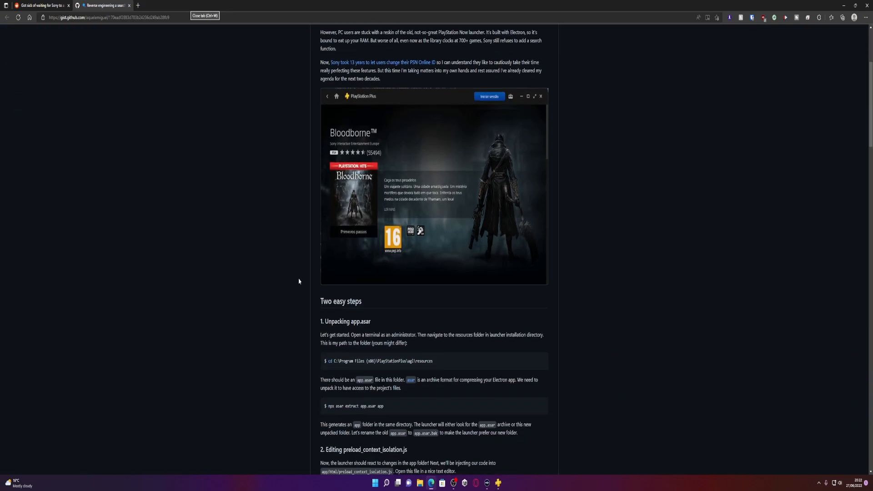
scroll(down, 3)
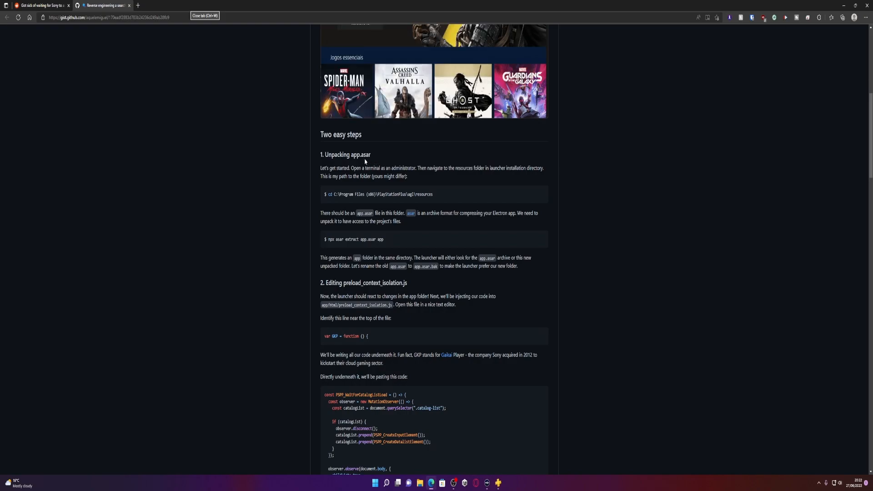
mouse_move(423, 176)
text(command)
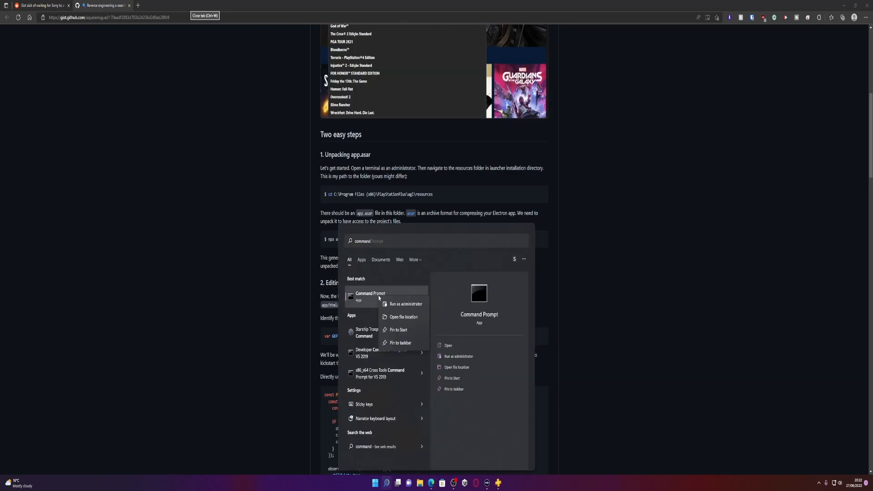
- Launch Command Prompt from Start search with Run as administrator
click(406, 304)
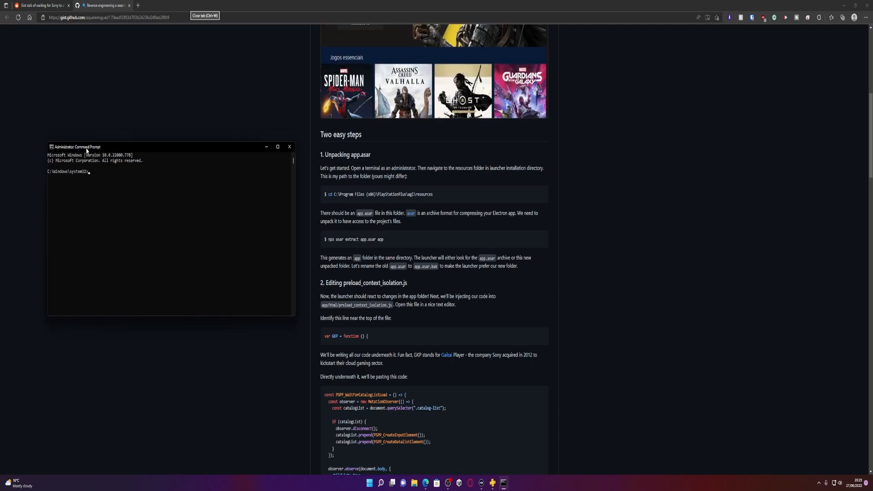
mouse_move(147, 160)
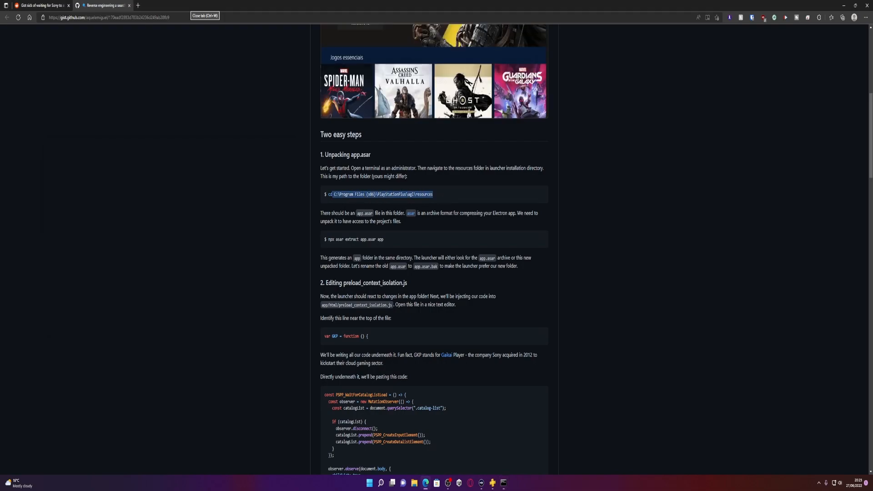
- Return to the drive root and attempt cd straight to C:\Program Files (x86)\PlayStationPlus\agl\resources
click(502, 483)
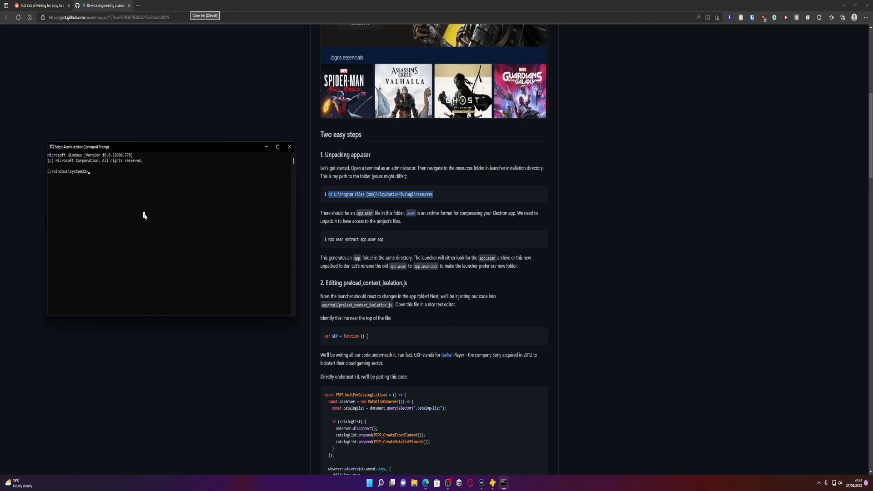
text(cd\)
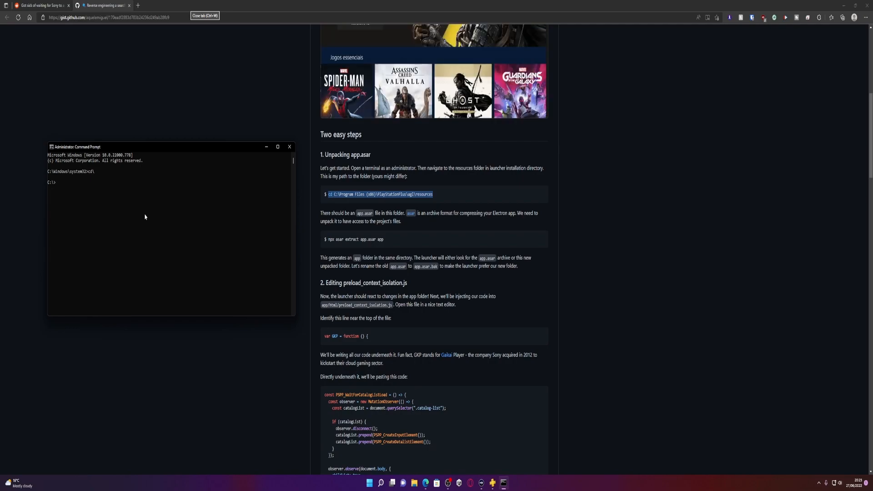
text(cd C:\Program Files (x86)\PlayStationPlus\agl\resources)
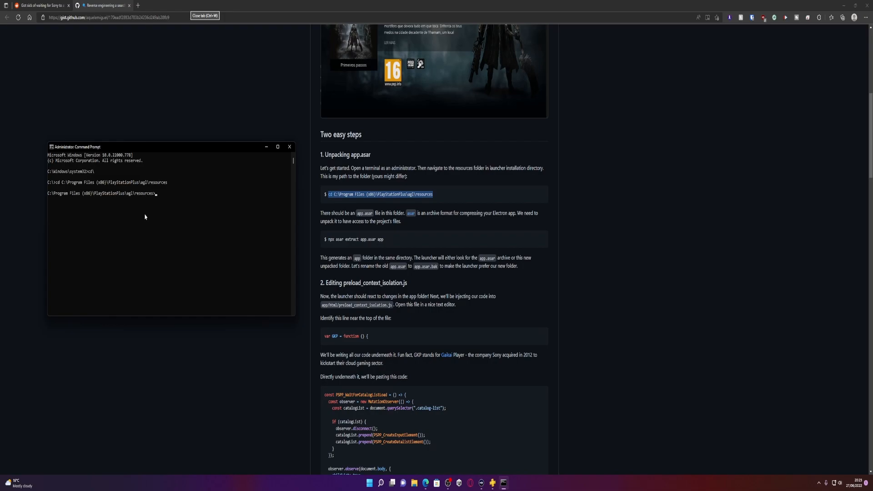
text(cd\)
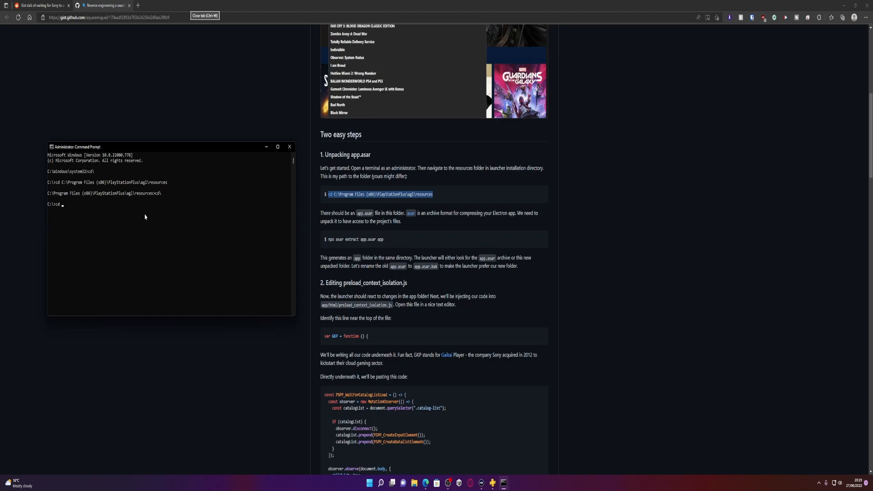
text(pro)
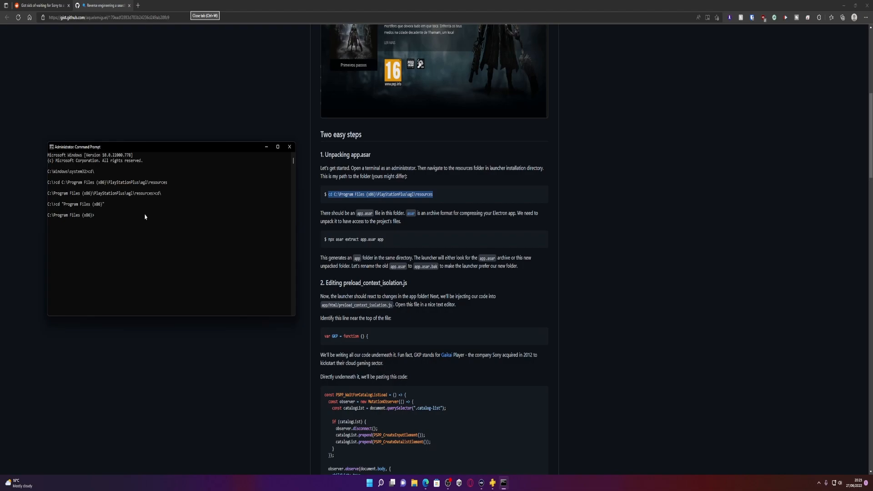
- Step folder by folder into Program Files (x86), PlayStationPlus, agl and resources
text(cdp)
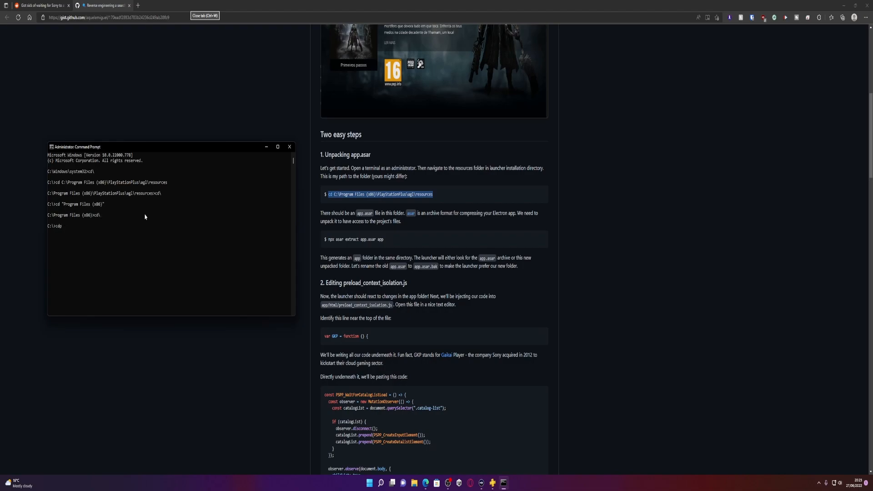
text(program files (x86)
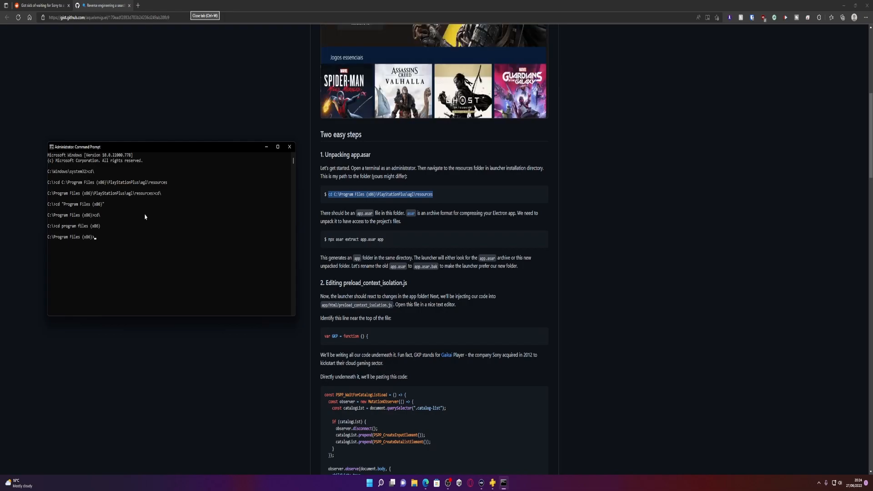
text(cd)
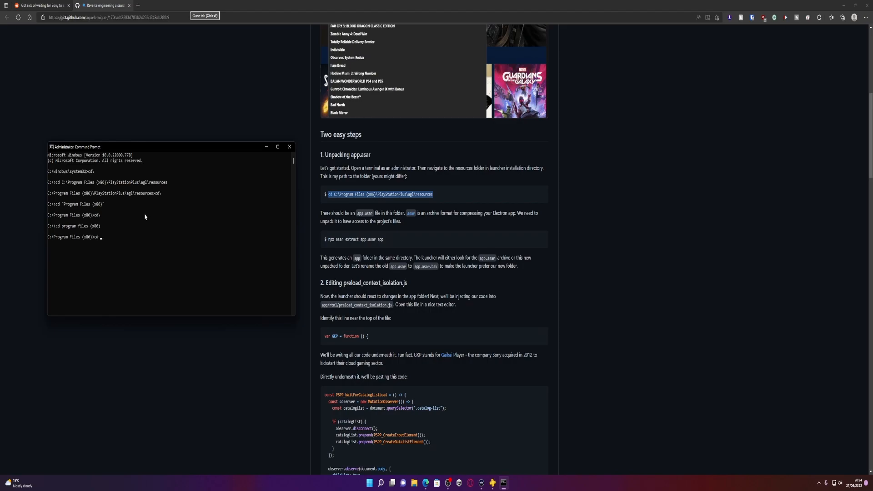
text(PlaystationPlus)
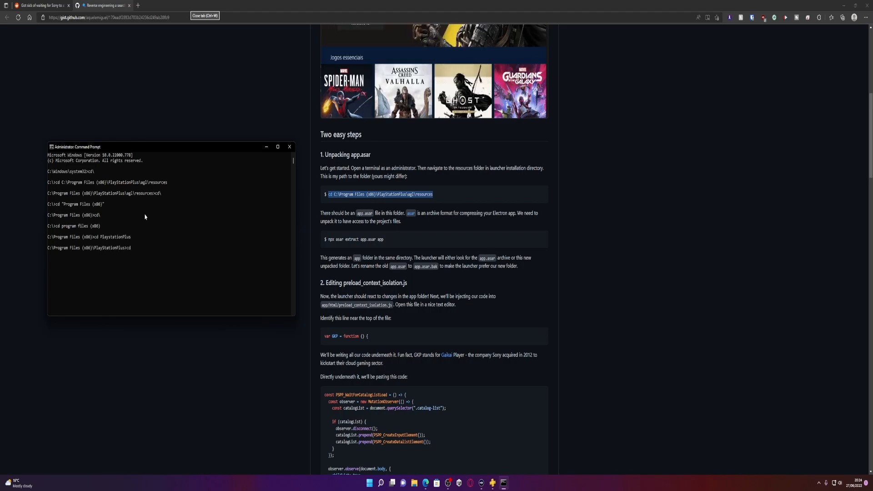
text(cd agl)
text(cd resources)
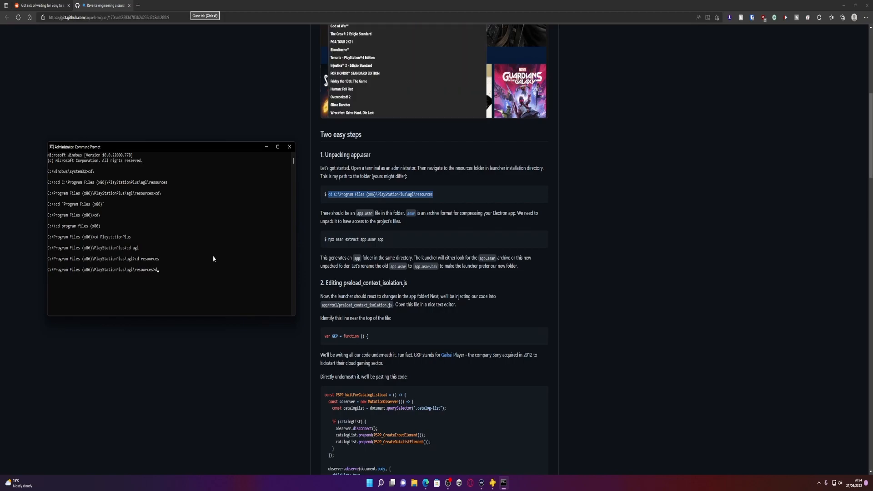
- List the resources folder showing app.asar, then run npx asar extract app.asar app, which fails as npx is unrecognized
text(dir)
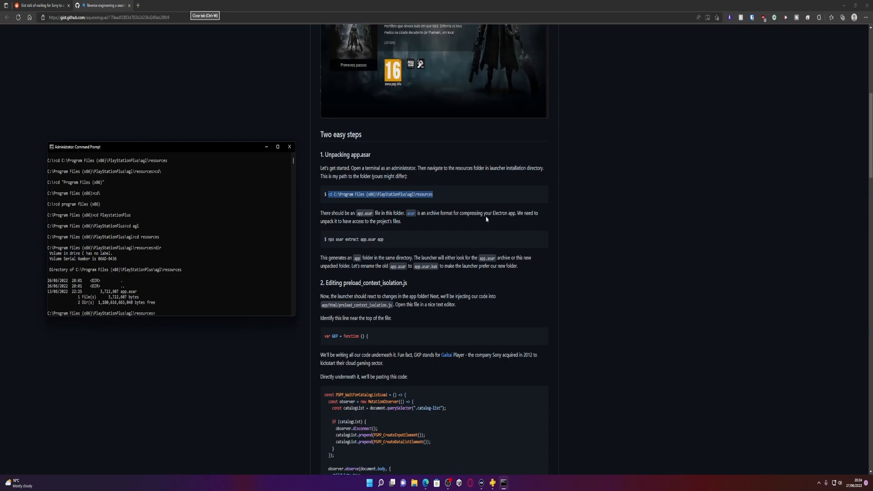
mouse_move(367, 230)
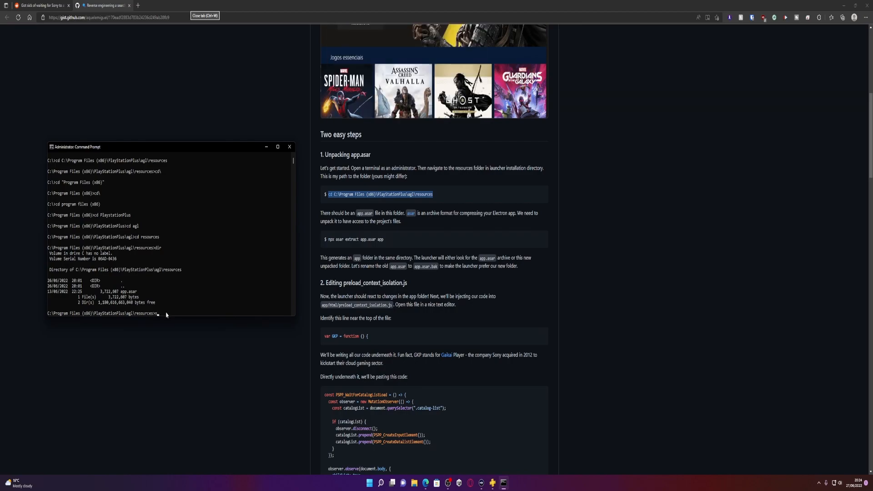
text(npx)
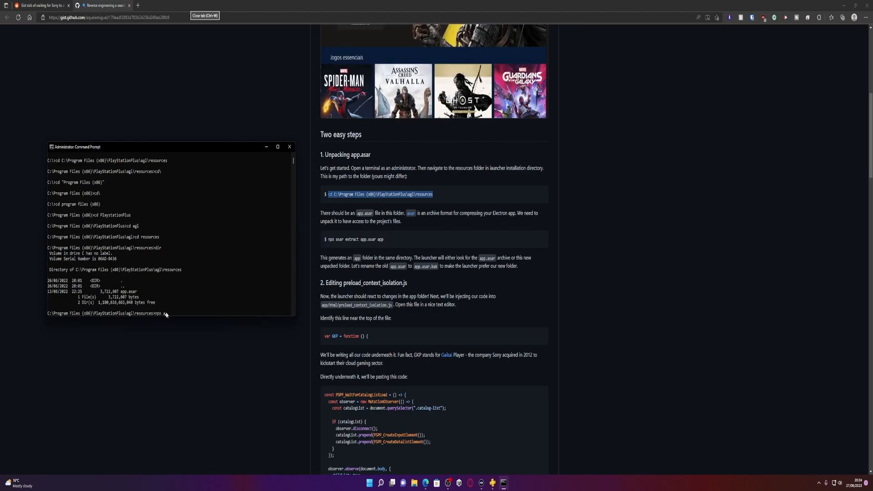
text(asar extract)
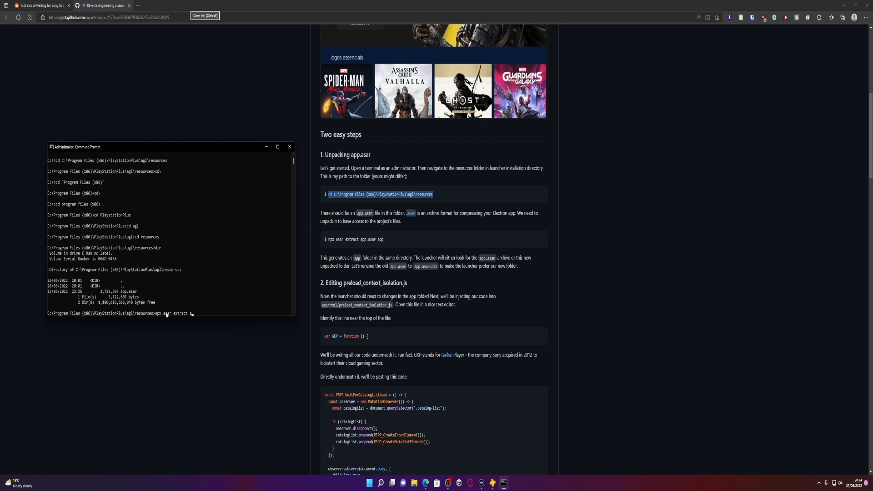
text(app.asar)
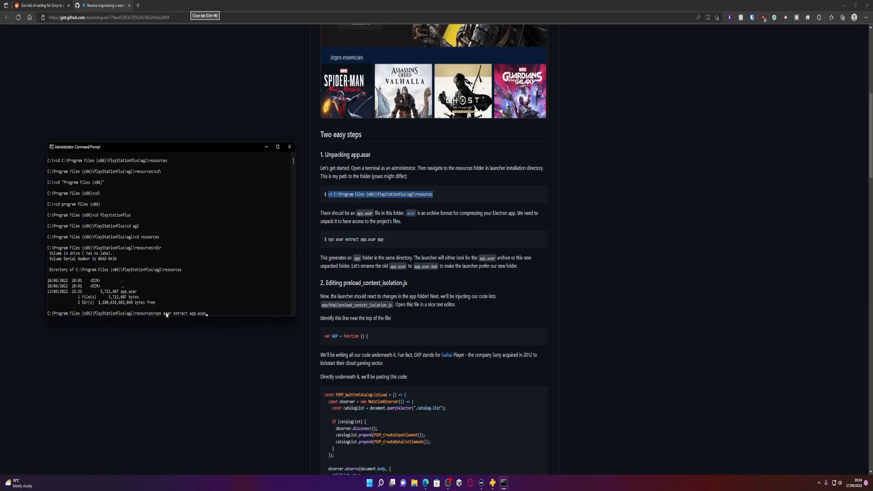
text(app)
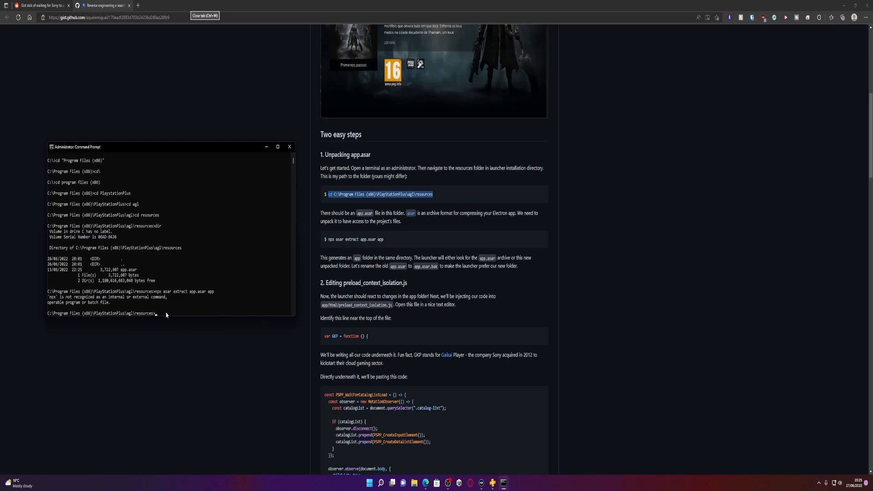
mouse_move(197, 316)
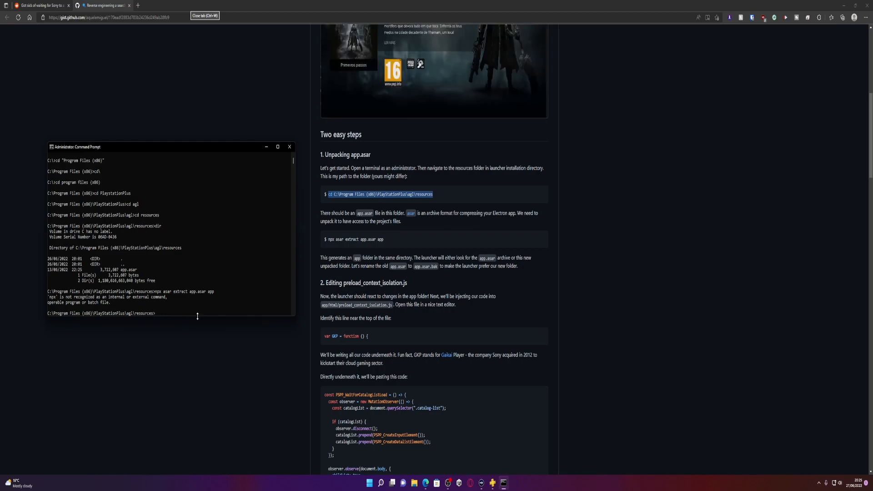
scroll(down, 3)
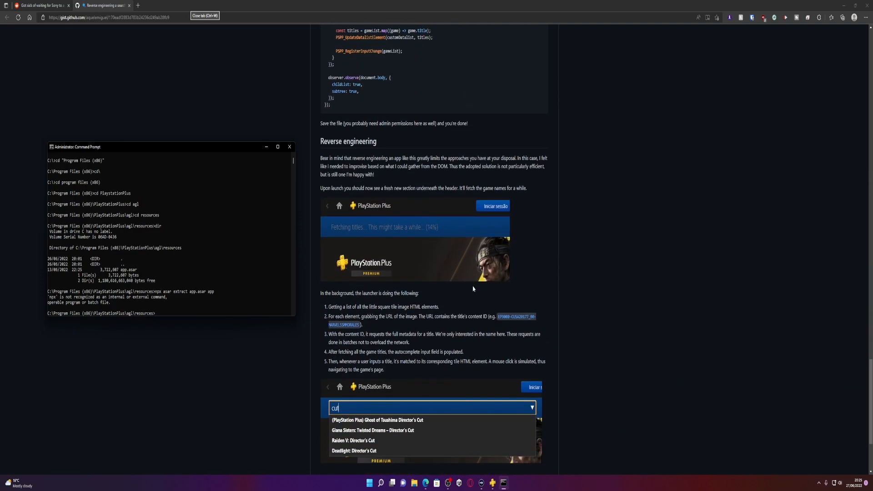
- Scroll the gist and Reddit thread to the reply explaining the npx error means Node.js is missing
scroll(down, 3)
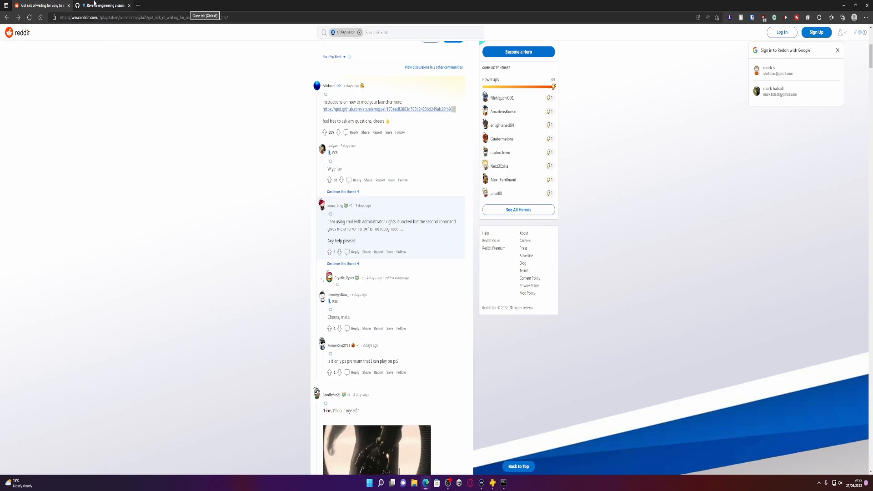
click(103, 5)
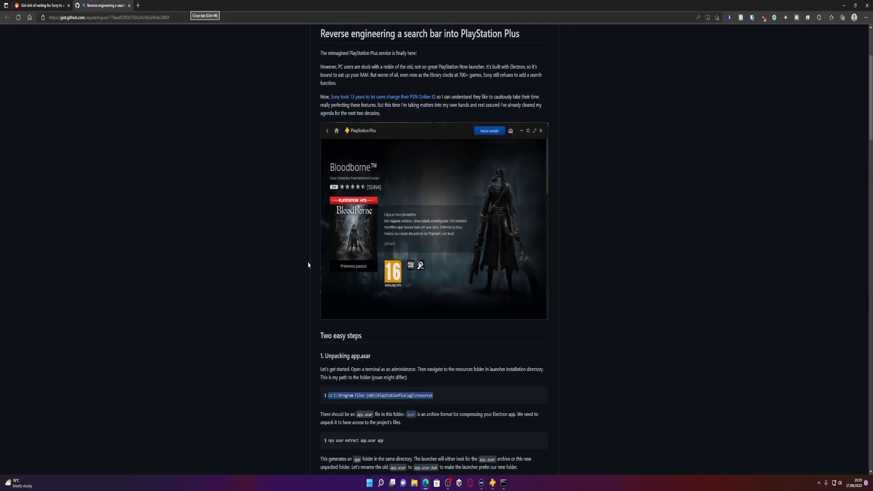
scroll(down, 3)
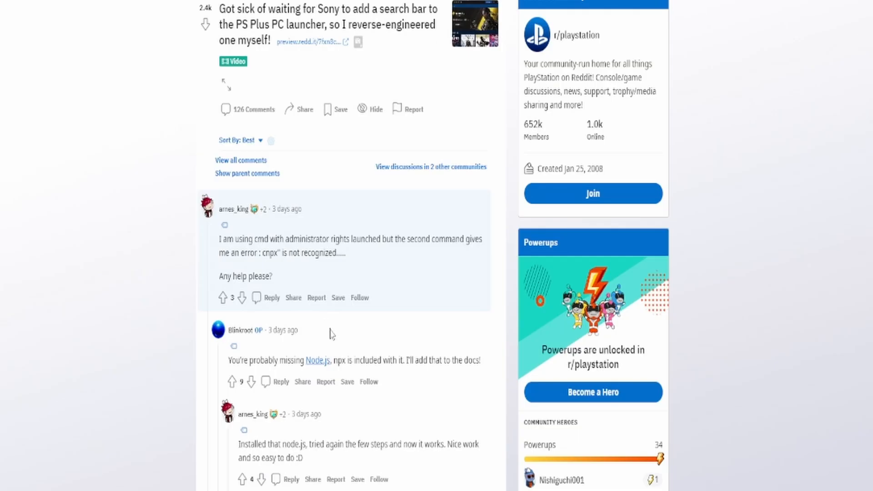
mouse_move(328, 335)
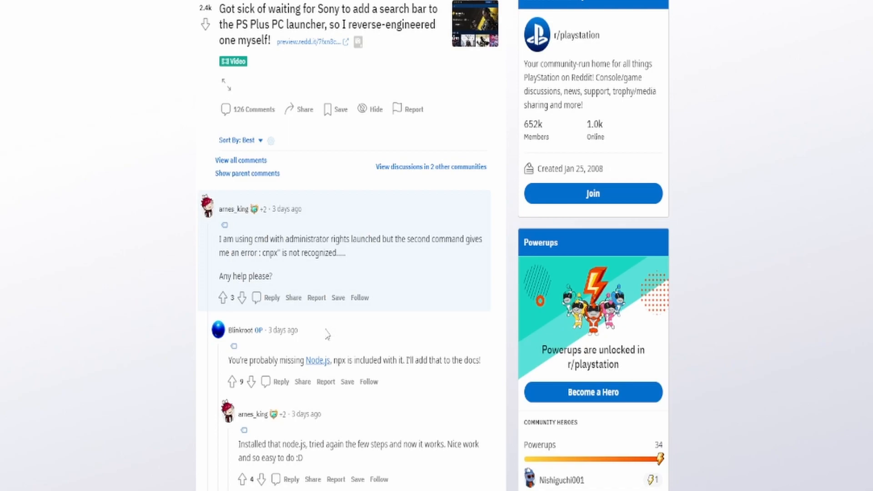
mouse_move(311, 362)
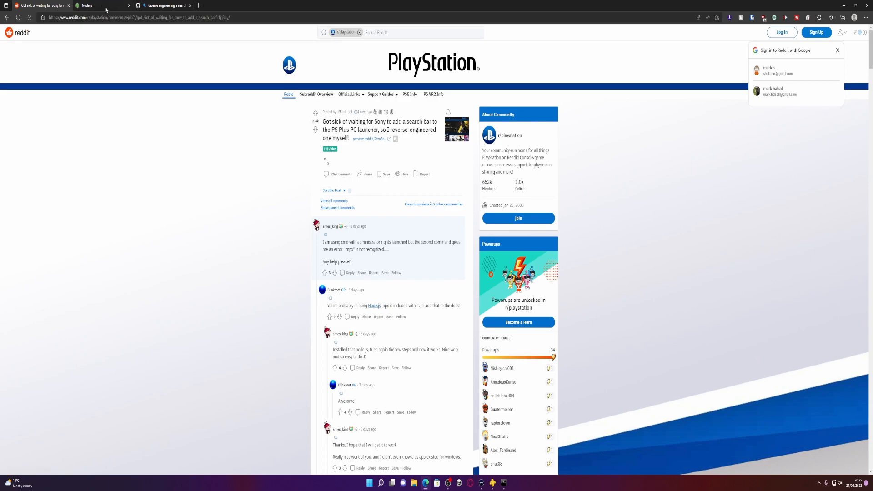
- Download the Node.js 18.4.0 Current Windows installer from nodejs.org and launch the .msi
click(86, 6)
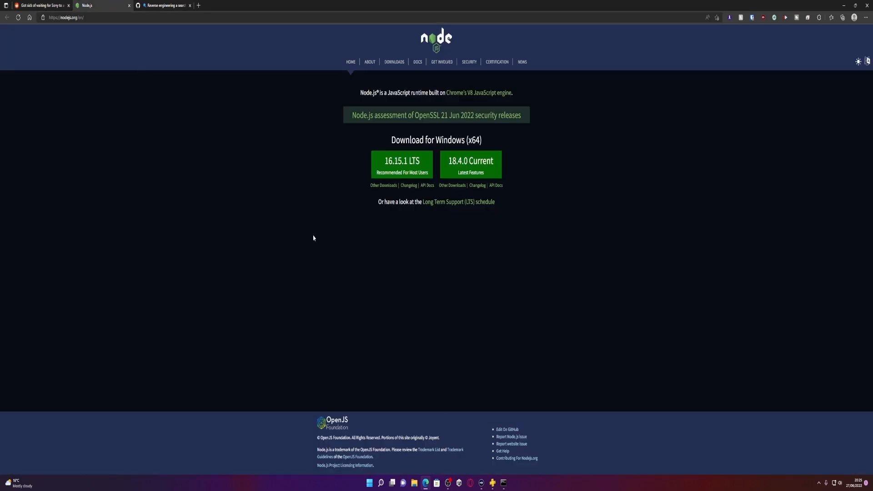
mouse_move(314, 238)
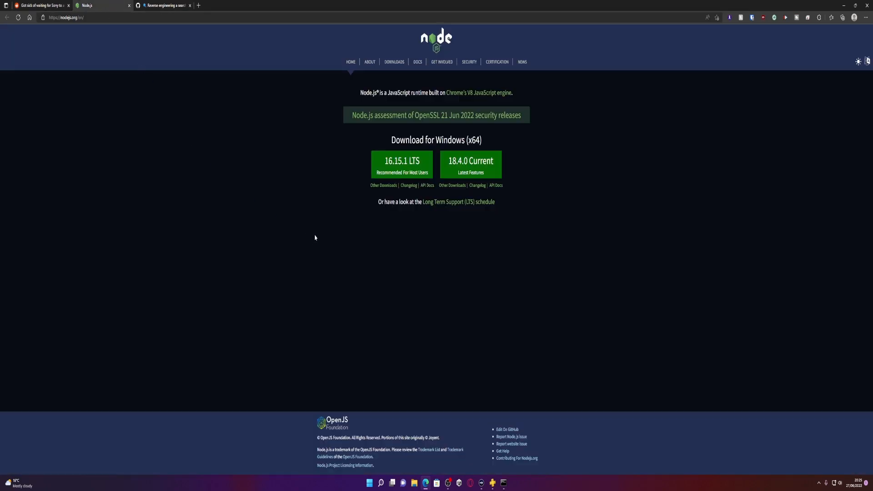
mouse_move(470, 165)
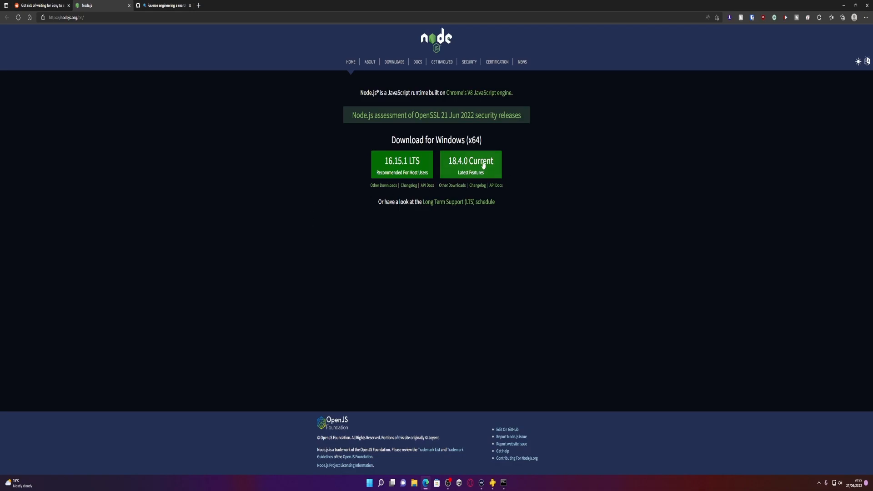
click(470, 164)
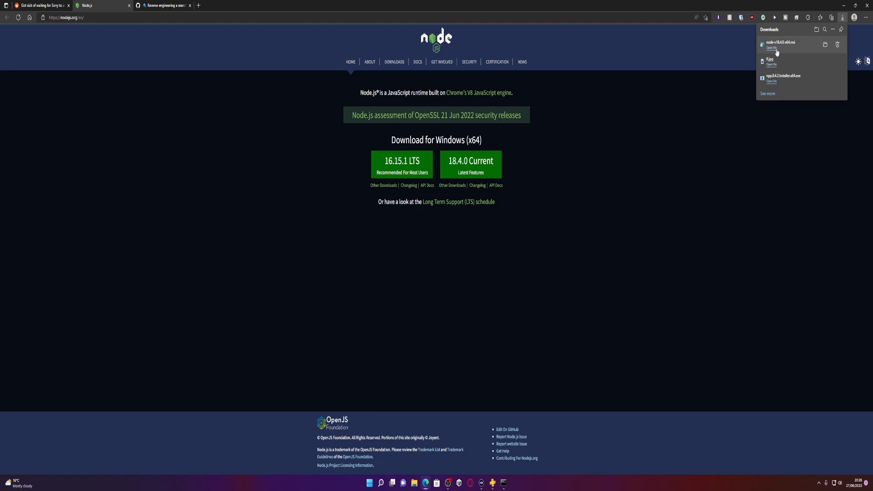
click(772, 48)
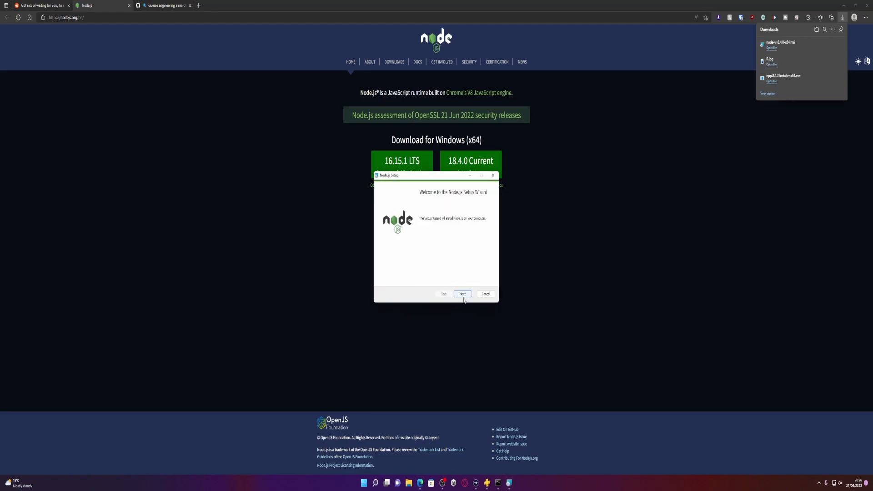
- Step through the Node.js setup wizard, accepting the license and continuing past the native modules step
click(462, 293)
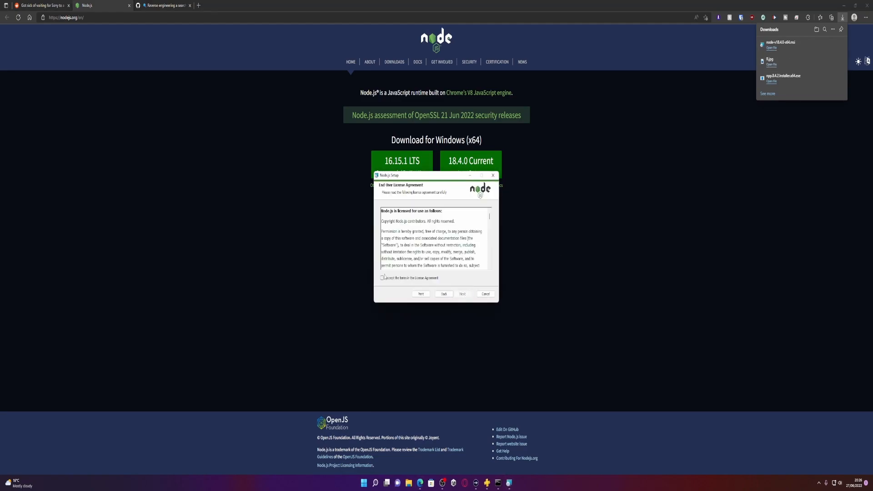
click(383, 278)
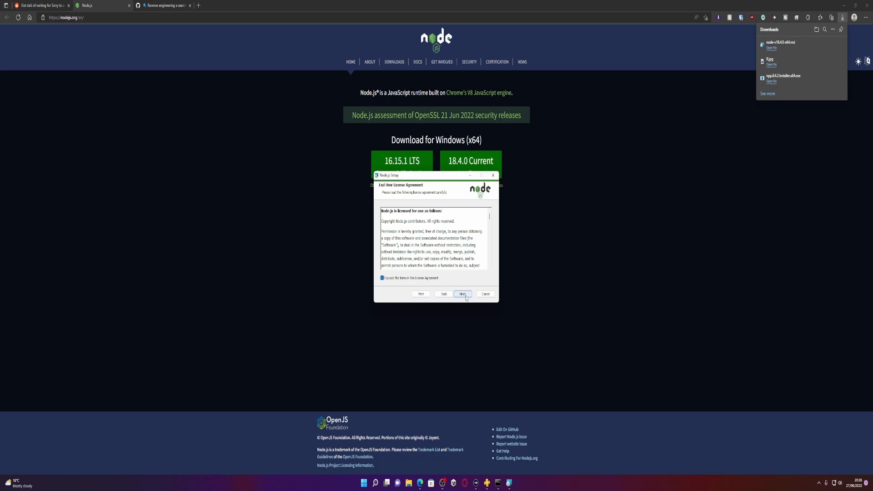
click(462, 294)
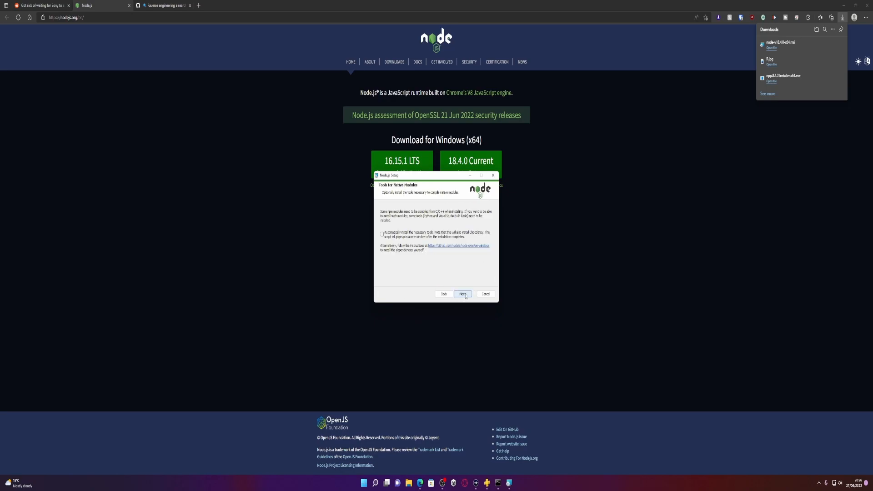
click(462, 294)
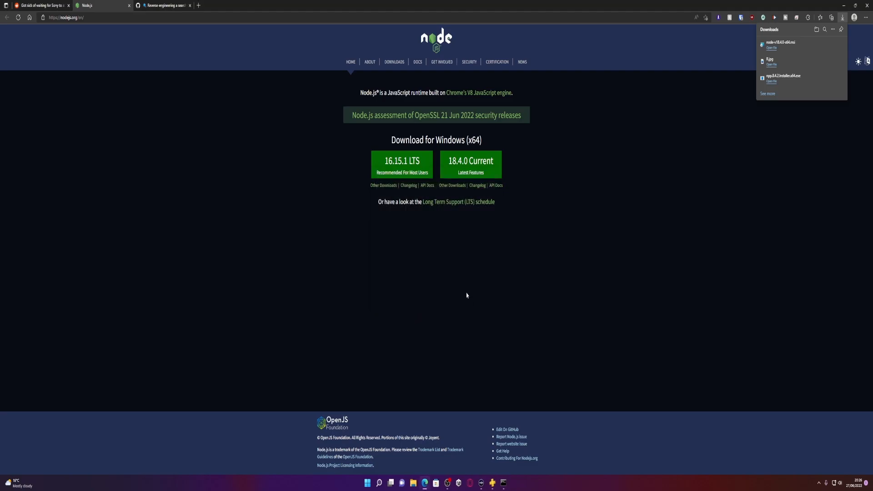
- Retry npx asar extract app.asar app in the old terminal, still unrecognized, then close that window
click(165, 5)
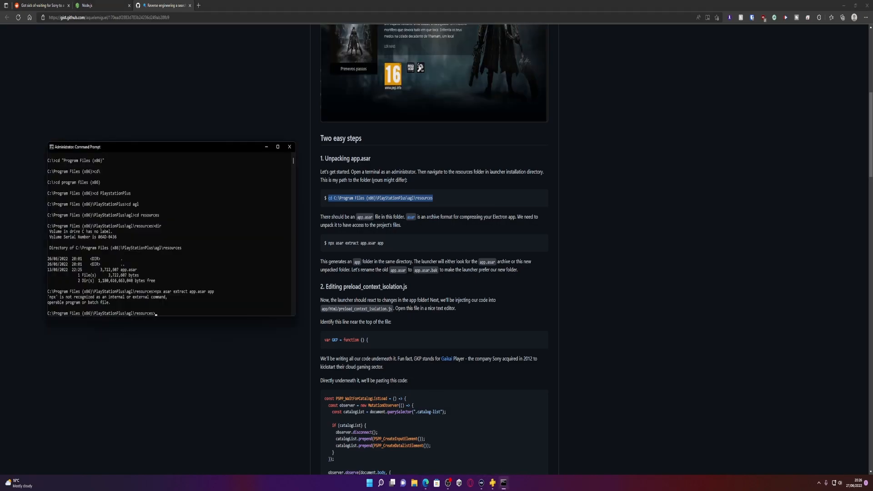
text(npx asar extract app.asar app)
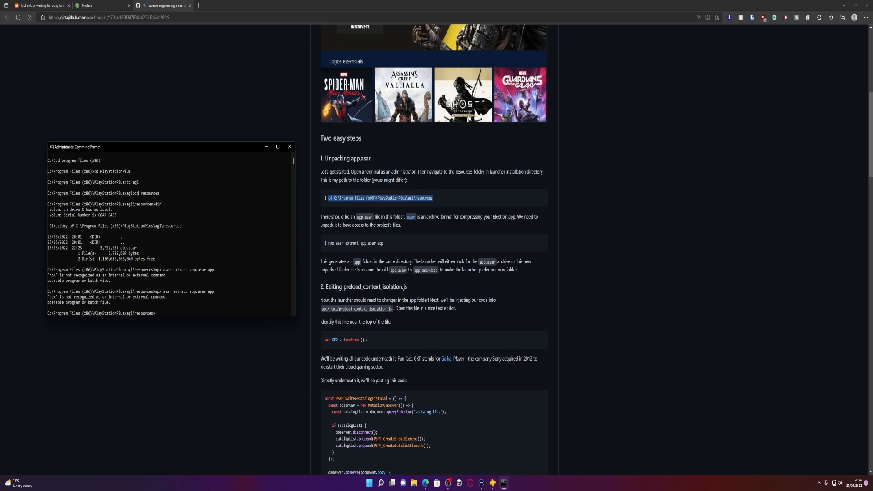
text(npx)
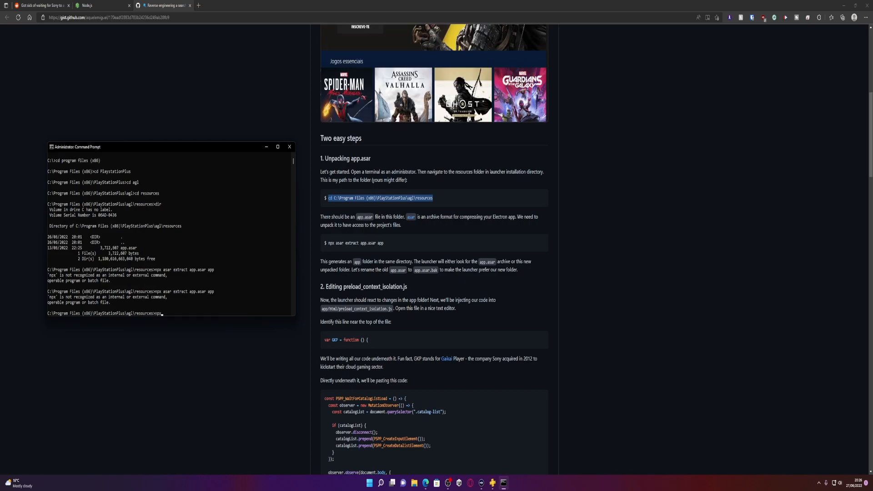
key(Enter)
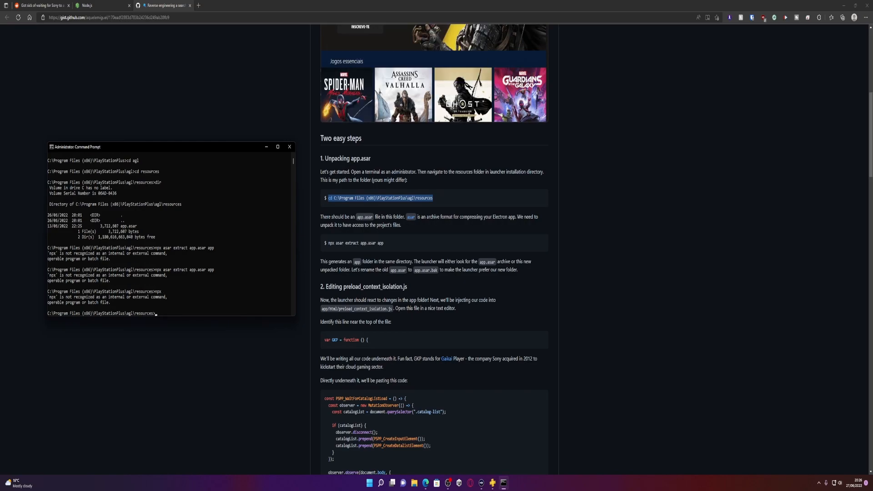
click(289, 146)
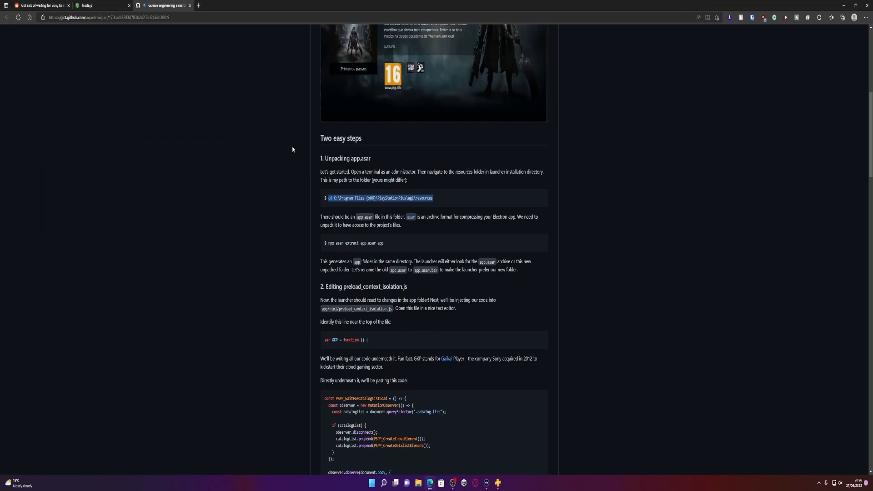
- Launch a fresh administrator Command Prompt, confirm npx now runs, and cd to the root of C
text(command)
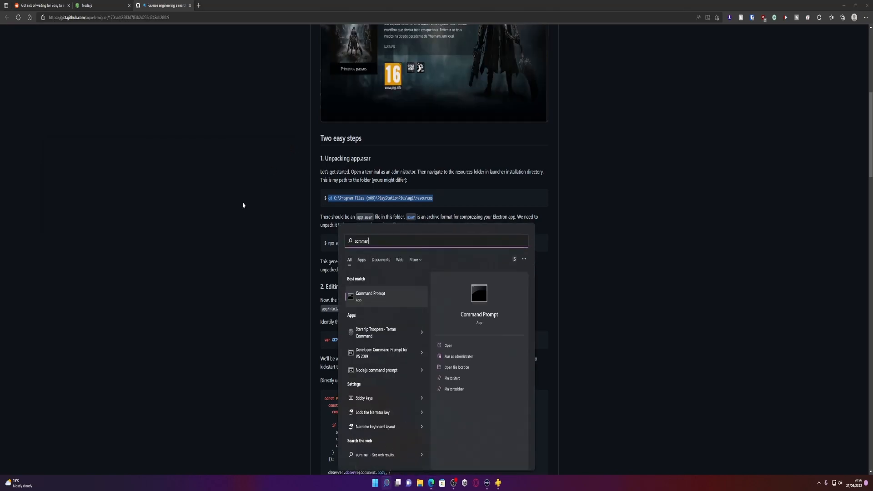
right_click(370, 295)
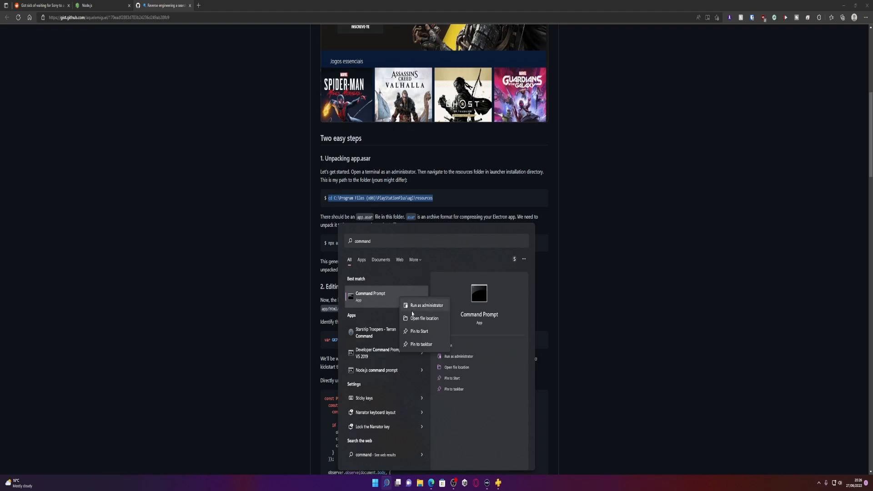
click(426, 306)
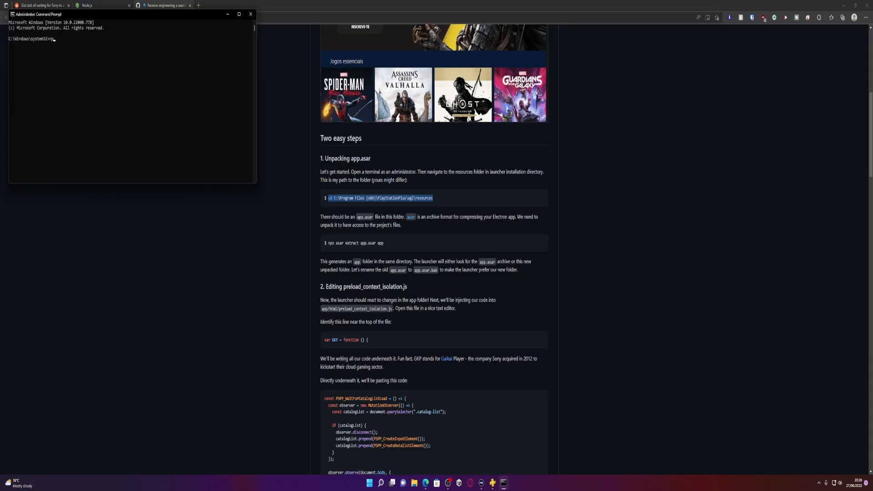
text(npx)
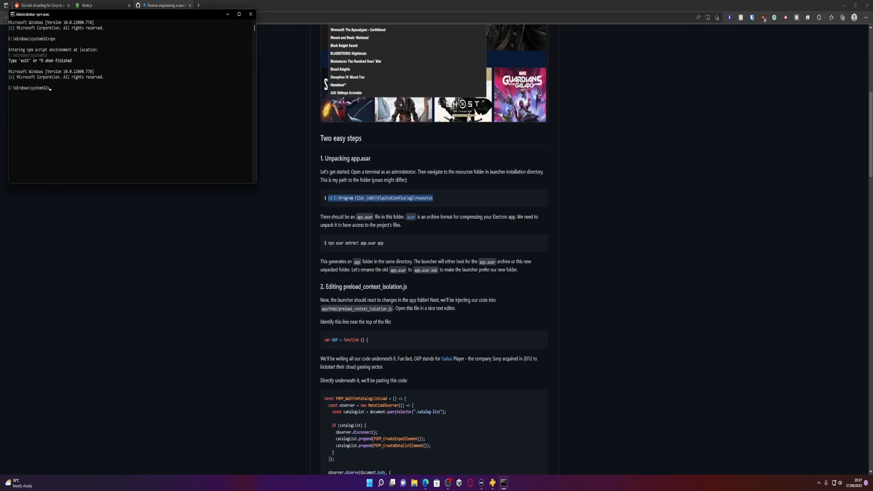
text(cd\)
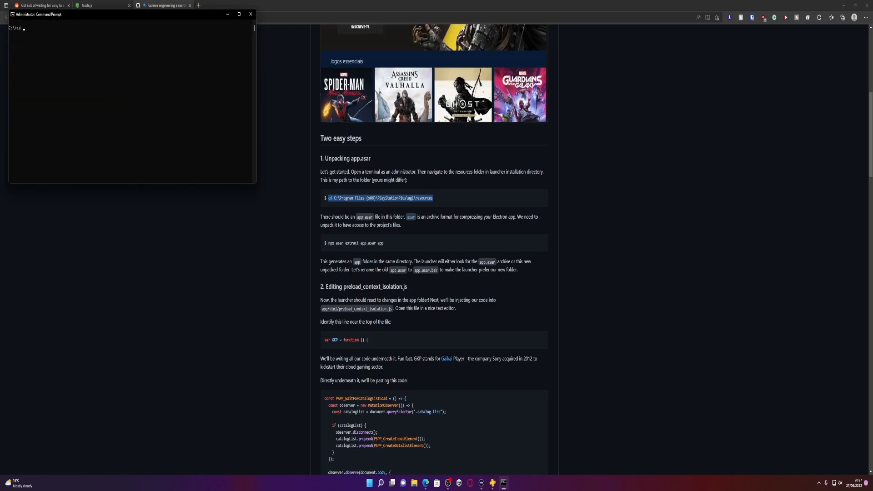
- Navigate into Program Files (x86)\PlayStationPlus\agl\resources again
text(po)
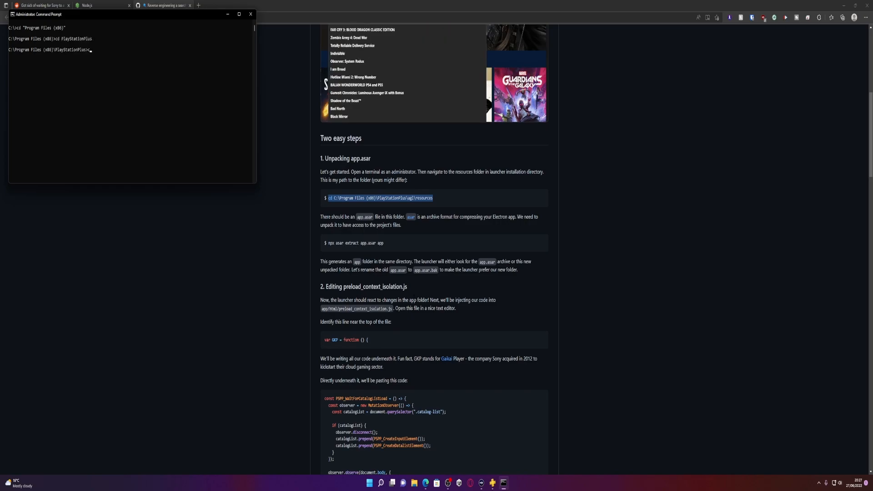
text(cd agl)
text(npx)
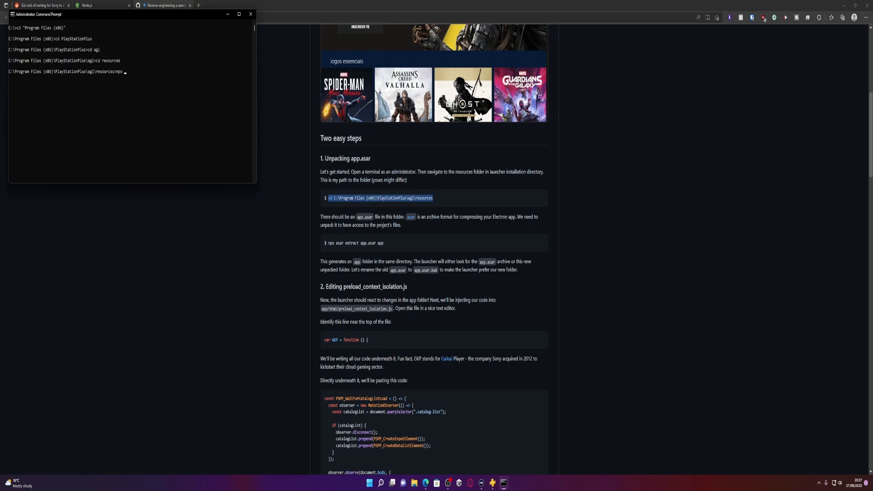
- Run npx asar extract app.asar app and answer y to install asar, unpacking into an app folder
text(asar)
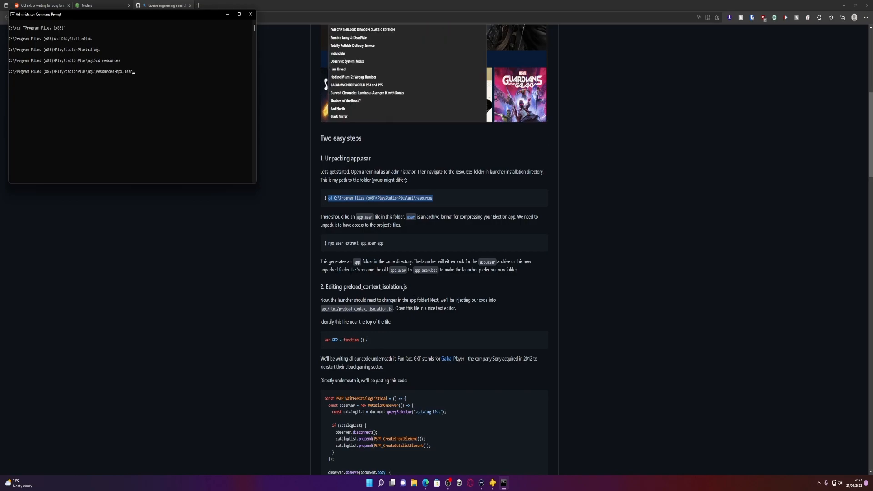
text(extract)
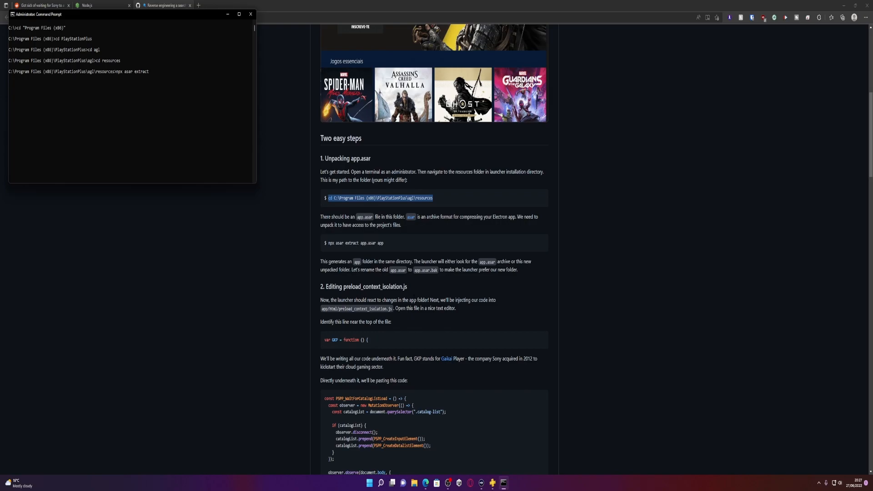
text(app.asar)
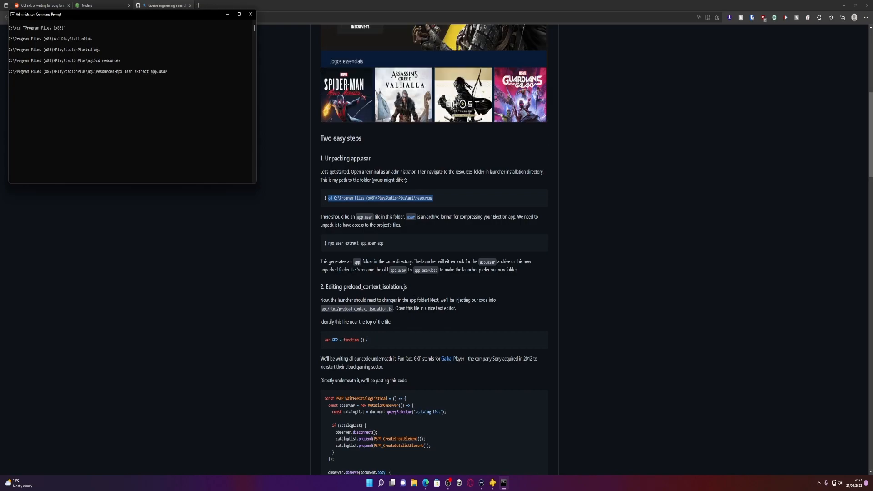
text(app)
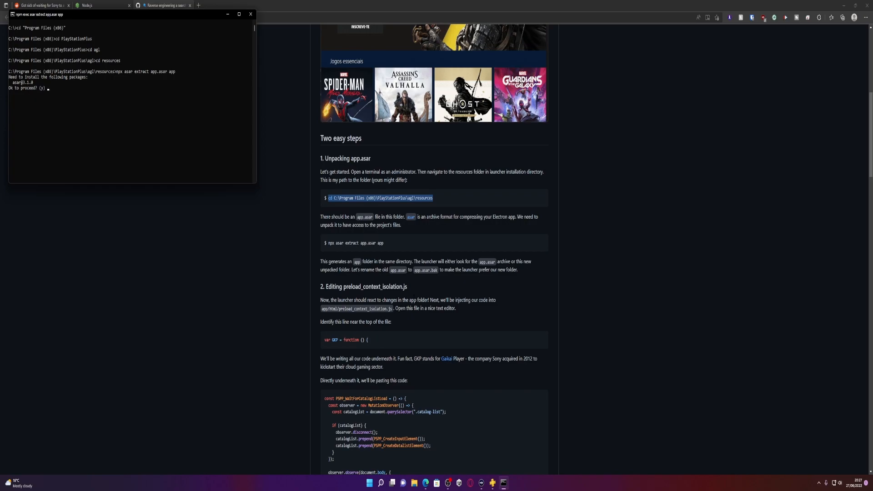
text(y)
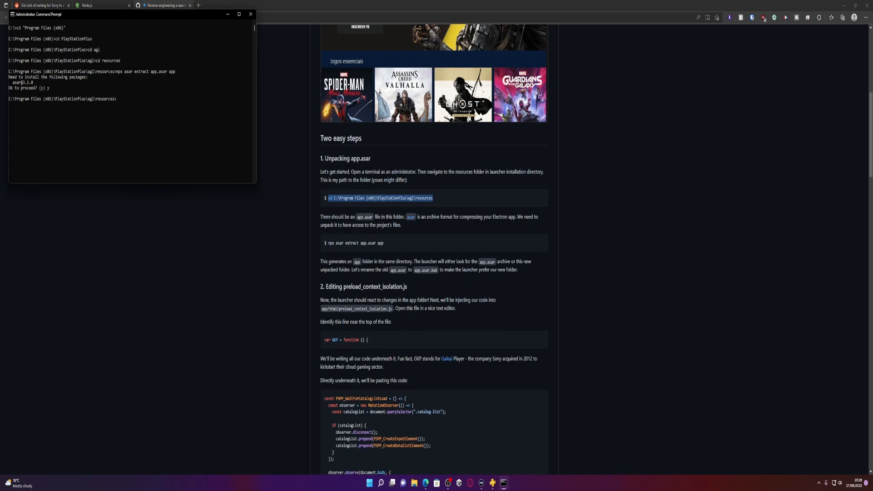
- List resources to confirm the app folder, then rename app.asar to app.asar.bak, first blocked as in use
text(dir)
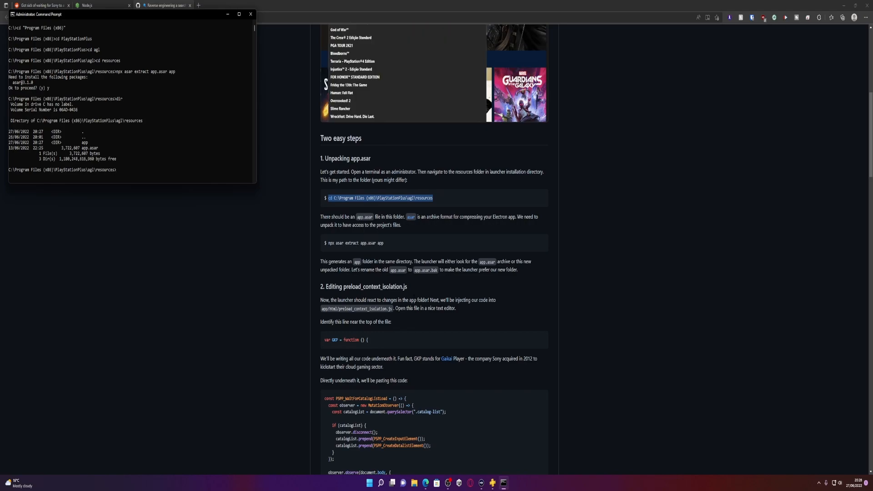
text(rename app.asar)
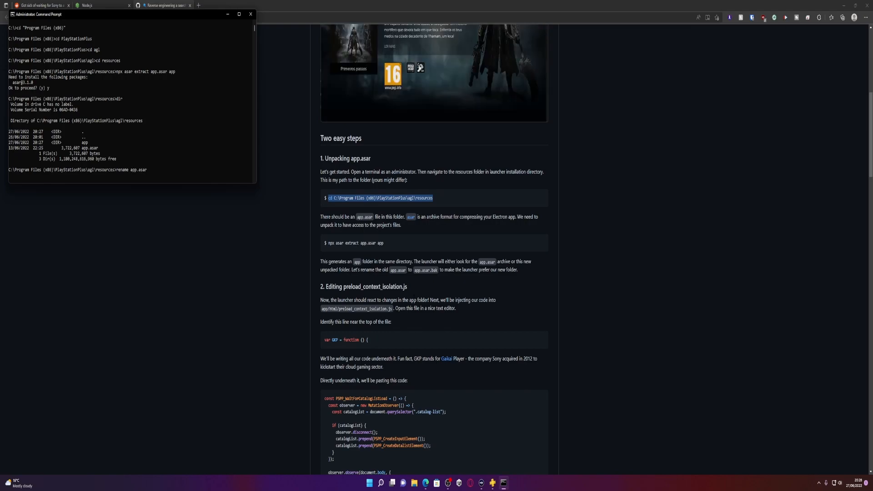
text(app.asar.bak)
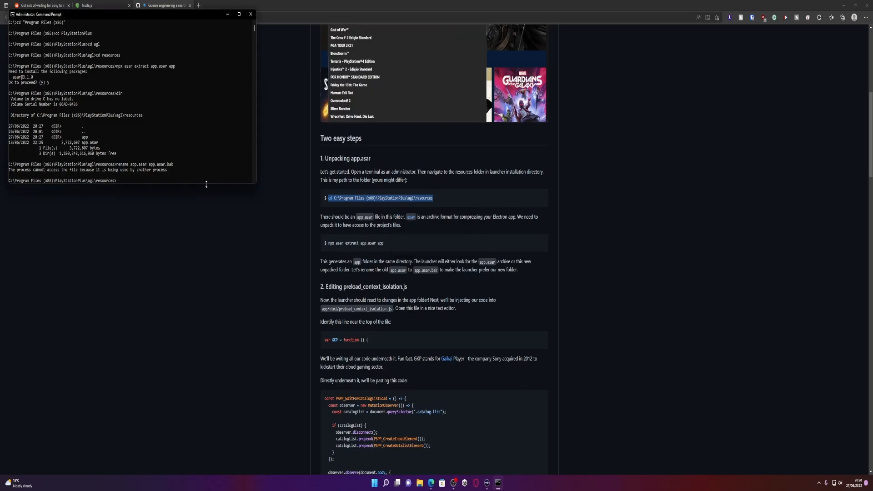
text(rename app.asar app.asar.bak)
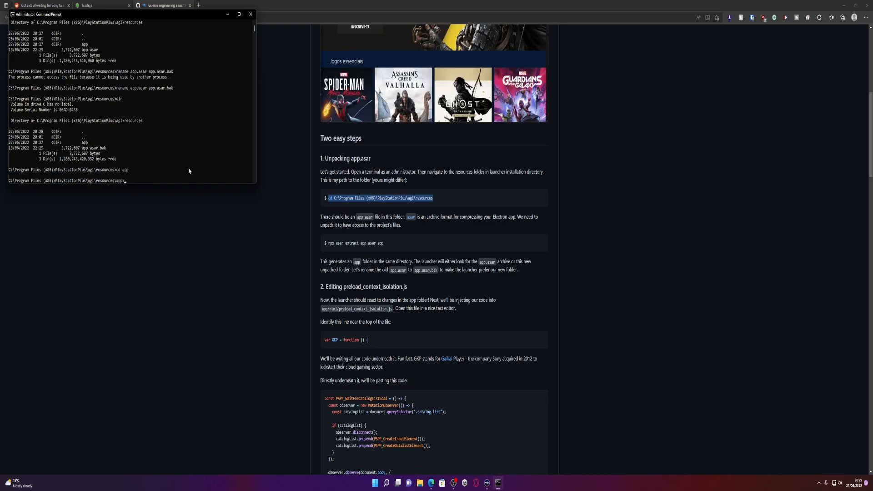
- Change into the unpacked app's html folder and launch Notepad++ from the prompt
text(cd)
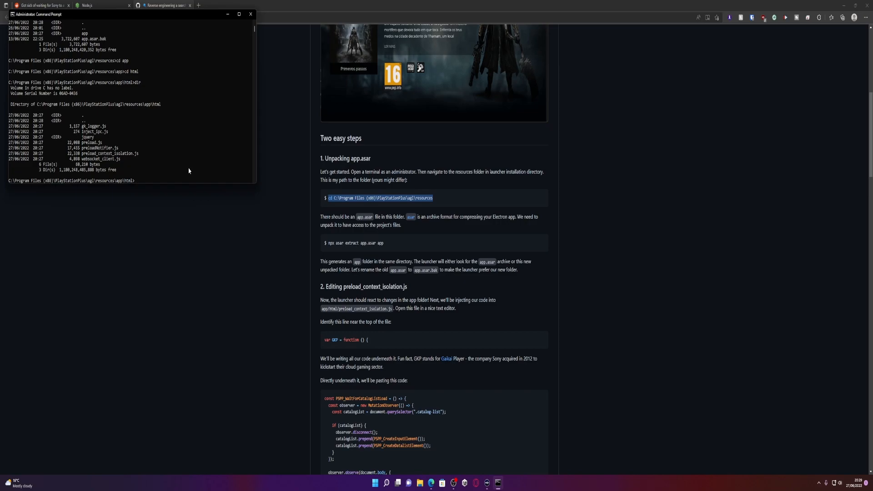
text(notepad)
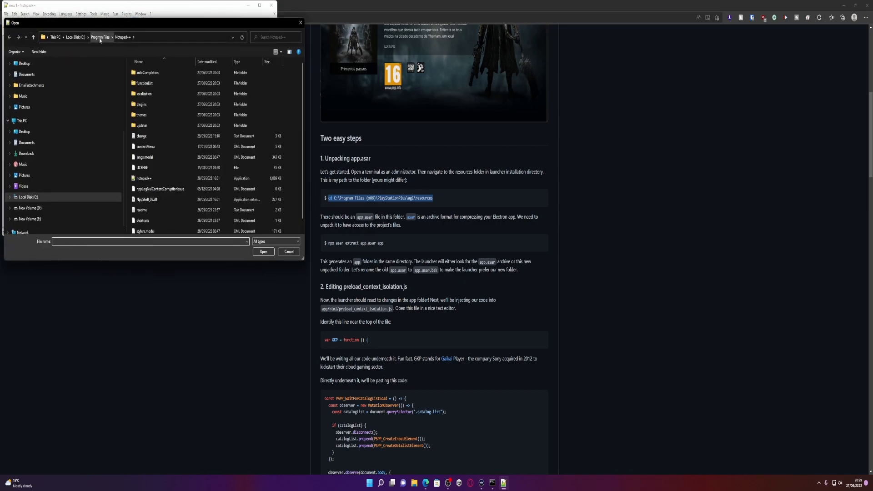
- Browse Program Files (x86)\PlayStationPlus\agl\resources\app\html and load preload_context_isolation.js
click(74, 37)
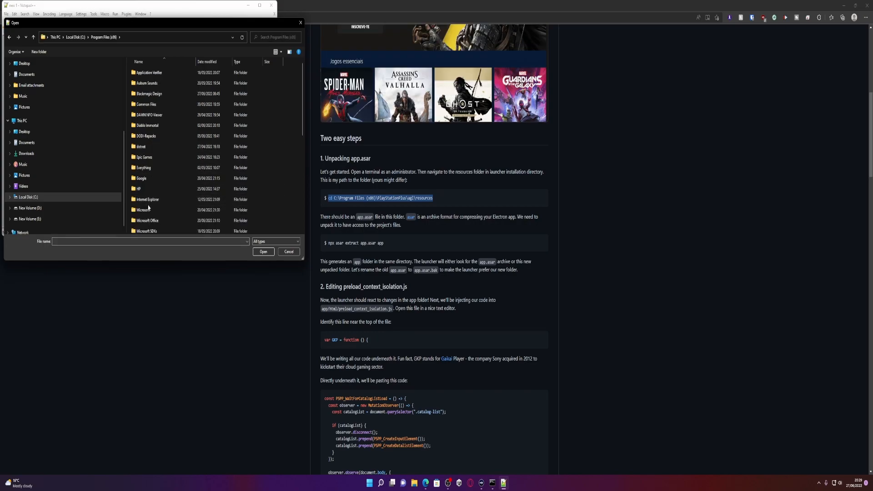
double_click(131, 37)
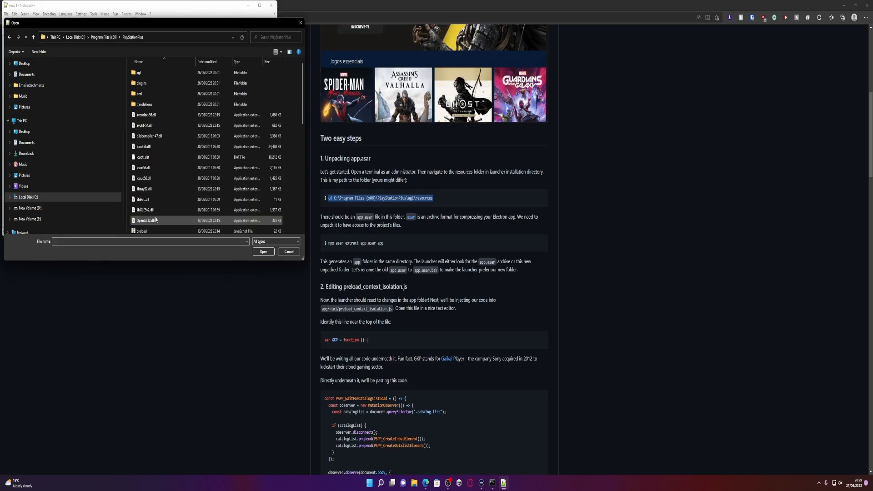
click(142, 83)
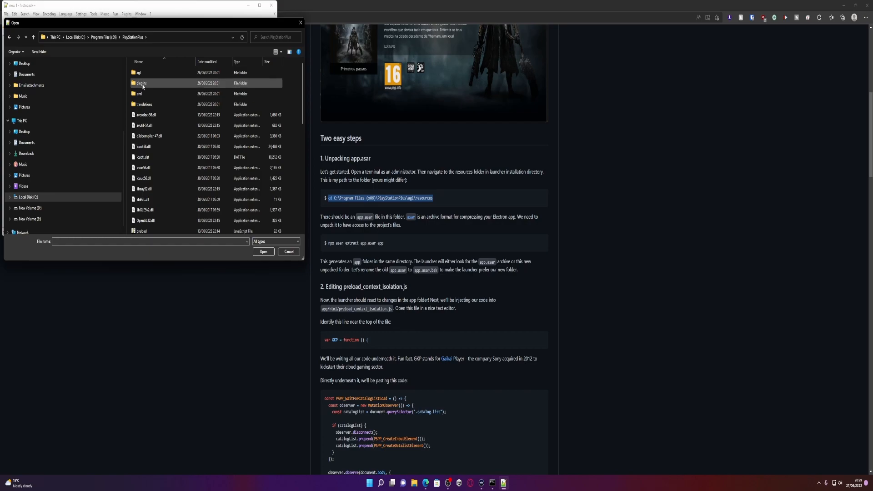
double_click(142, 83)
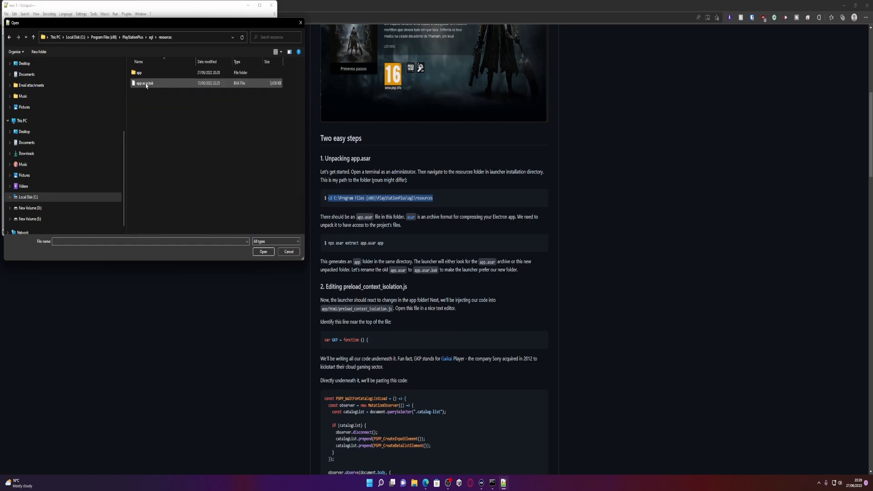
double_click(138, 73)
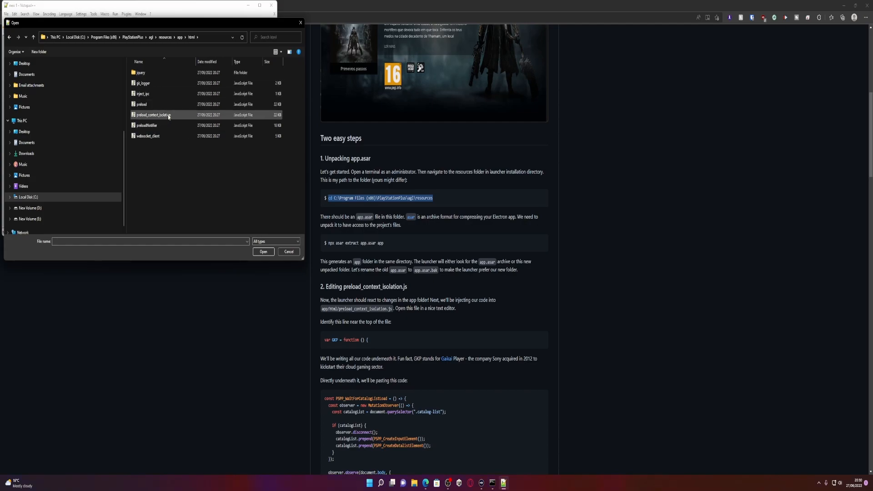
mouse_move(161, 115)
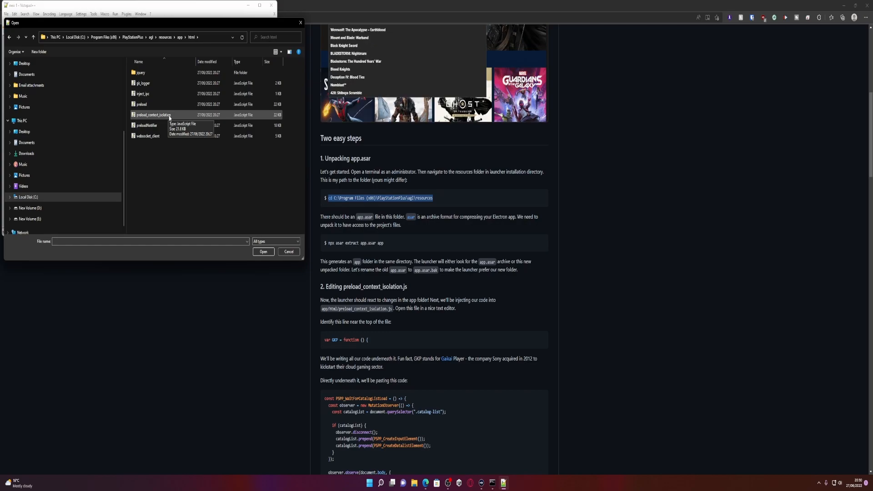
double_click(155, 115)
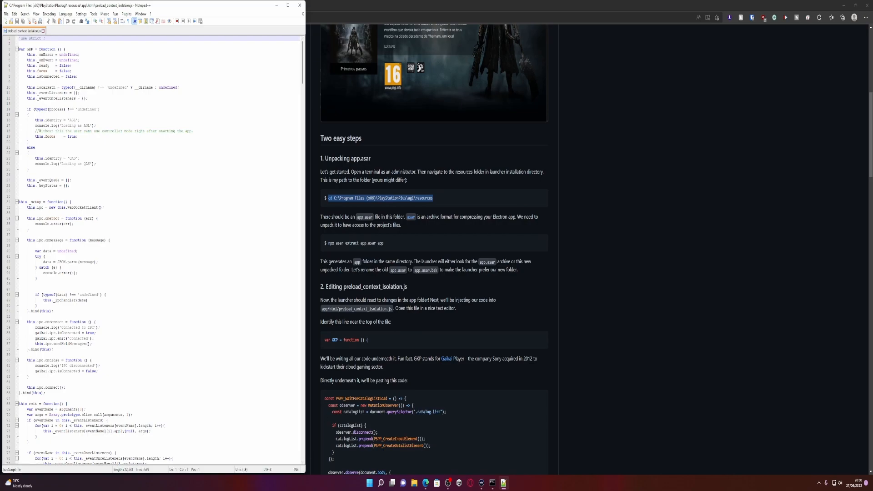
- Find the line 'var GKP = function () {' near the top of the script
scroll(down, 3)
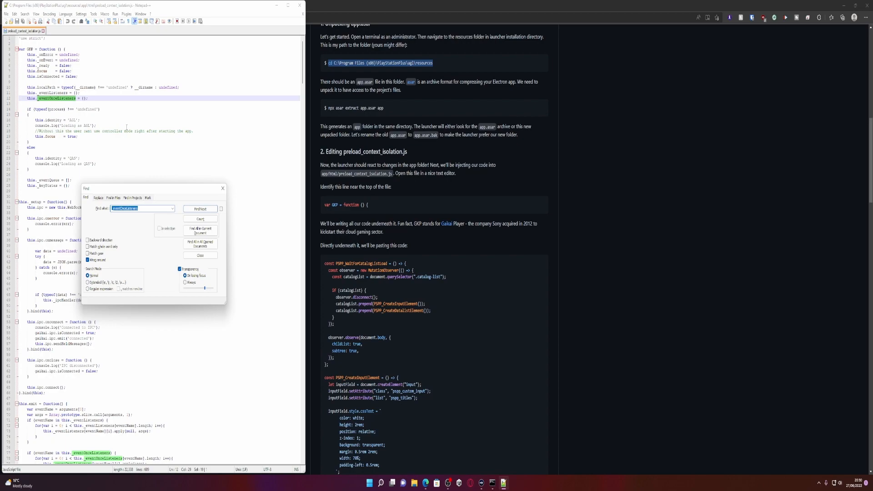
text(var GKP = function () {)
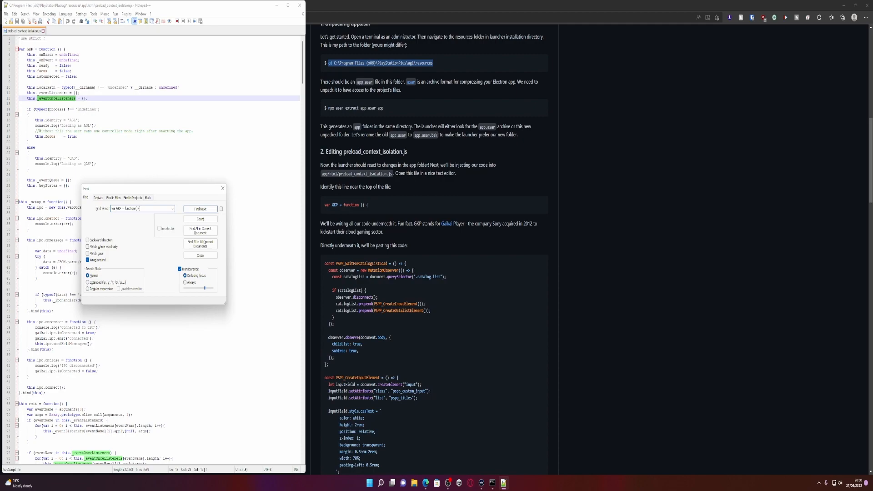
click(200, 210)
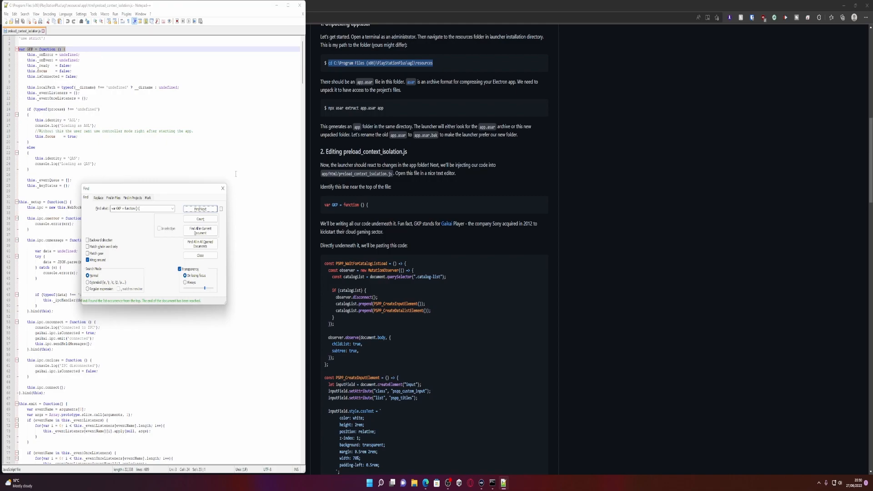
mouse_move(426, 329)
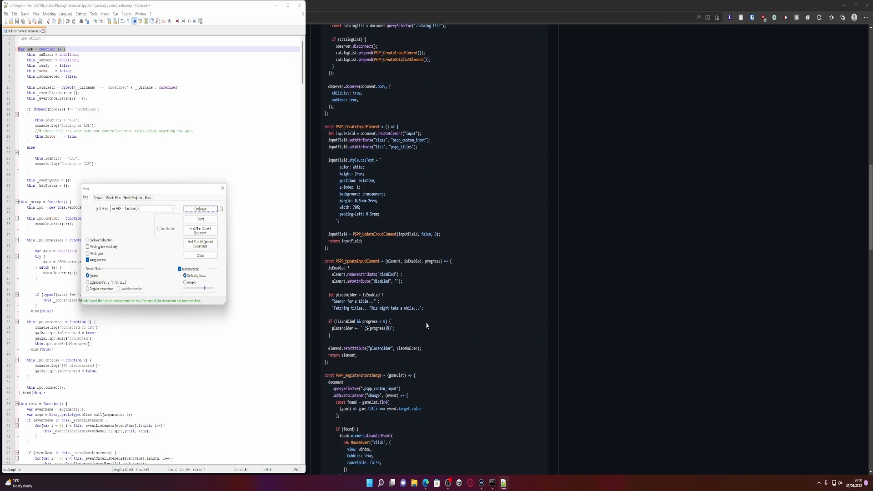
- Copy the guide's search-bar code block and paste it below the var GKP line
scroll(down, 3)
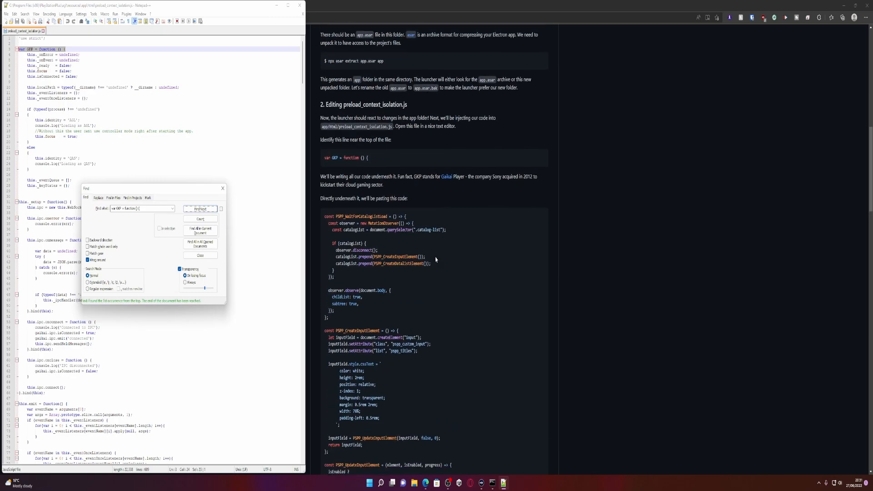
scroll(down, 3)
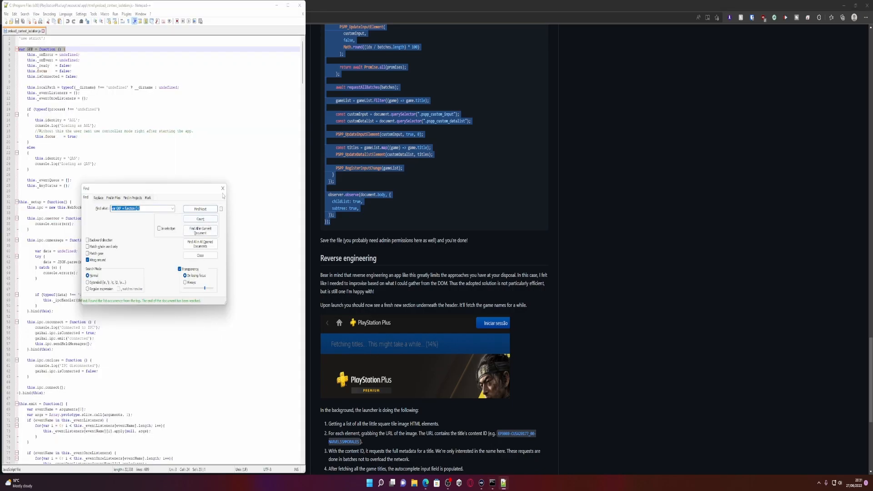
click(200, 254)
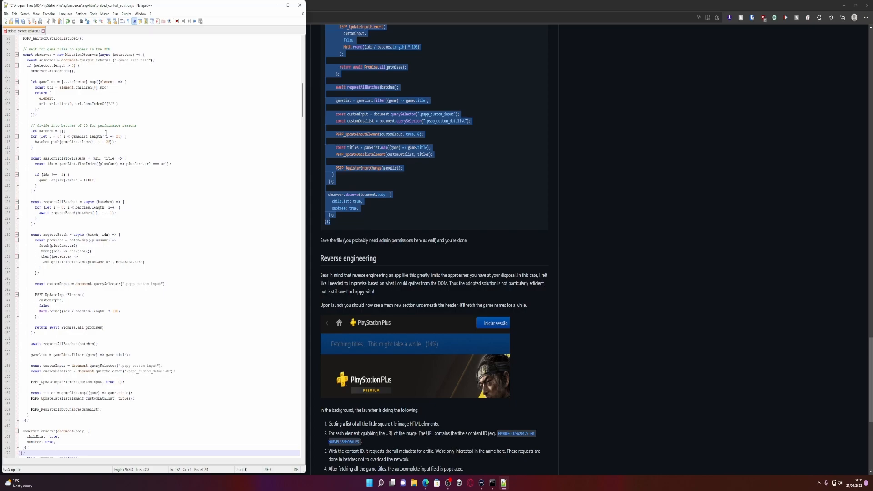
- Save the script, relaunching Notepad++ as Administrator when the first save is denied, then save again
click(5, 14)
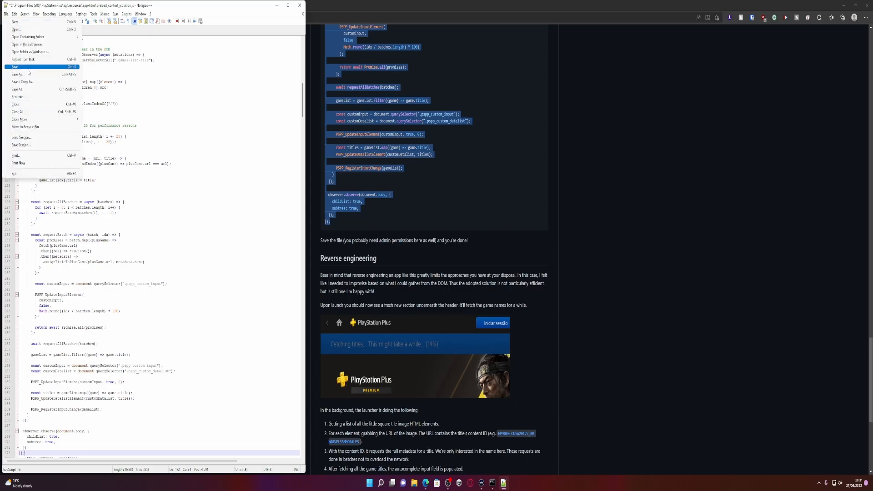
click(14, 67)
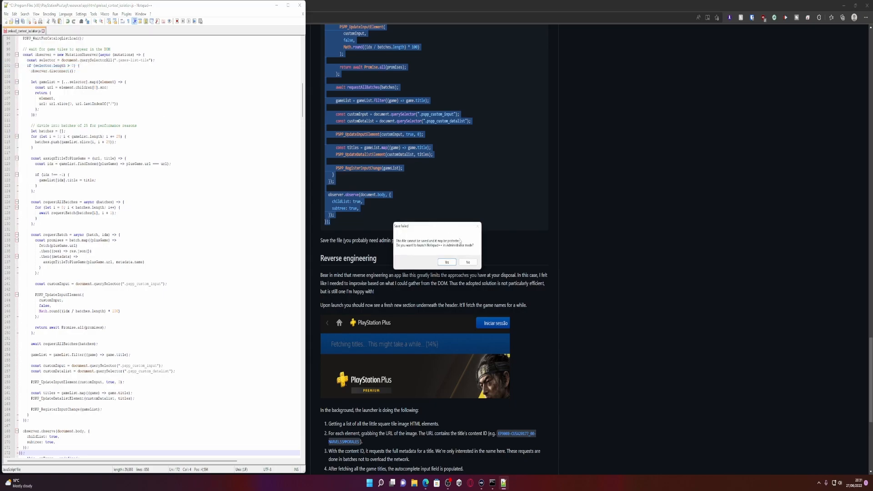
click(447, 262)
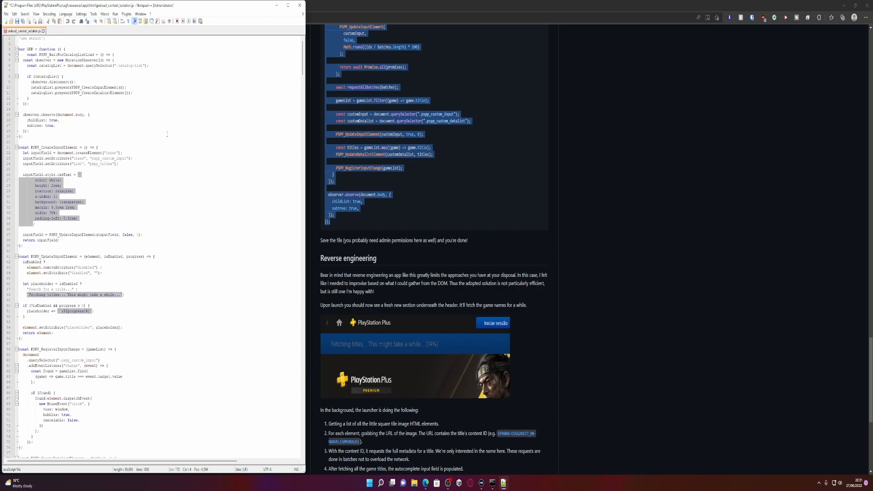
key(ctrl+f)
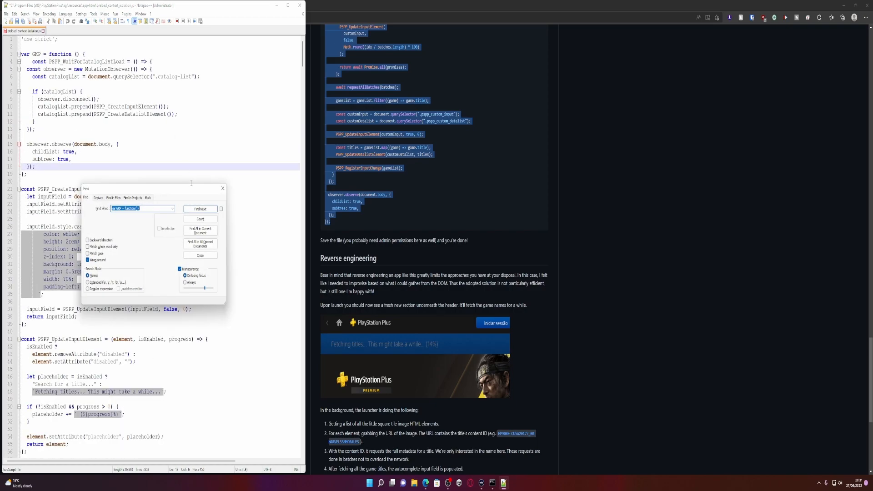
click(200, 208)
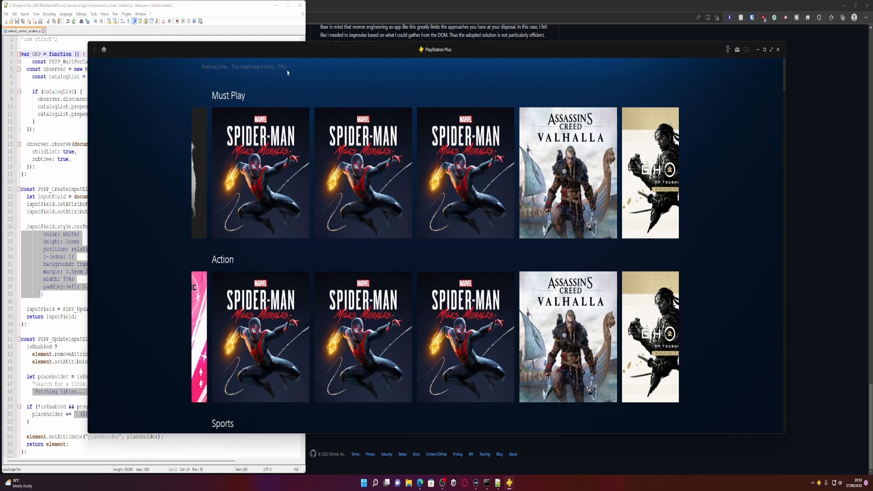
mouse_move(291, 71)
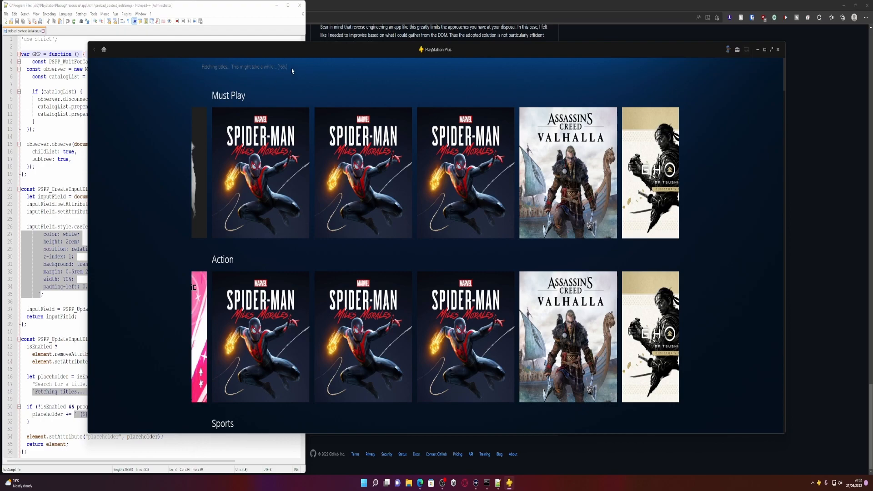
mouse_move(317, 81)
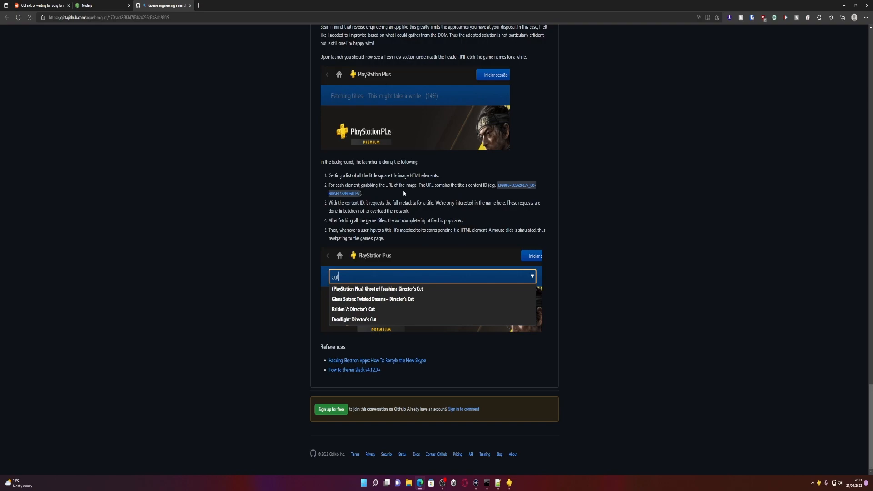
mouse_move(427, 243)
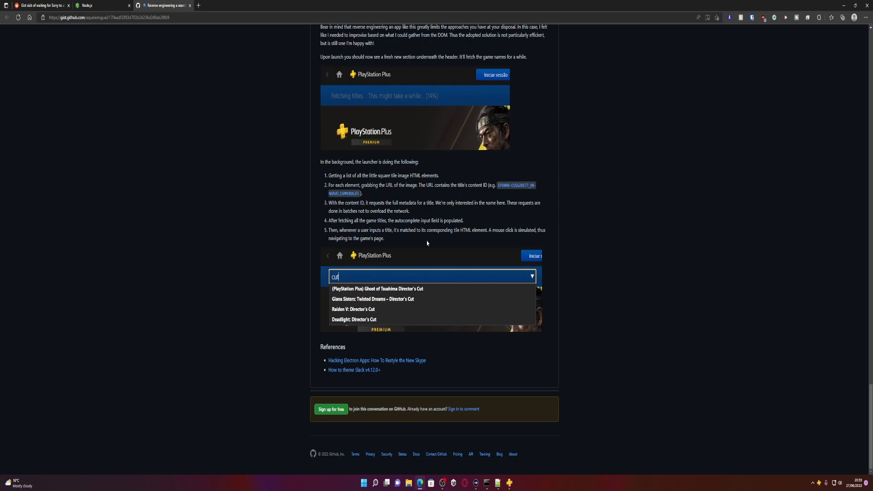
mouse_move(514, 483)
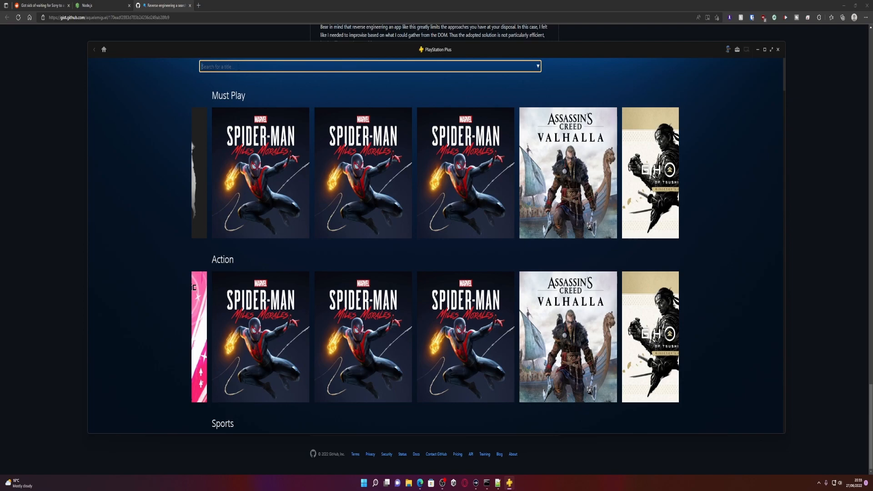
- Search 'doo', 'dark sould', then 'ghost' and load the Ghost of Tsushima DIRECTOR'S CUT page
text(doo)
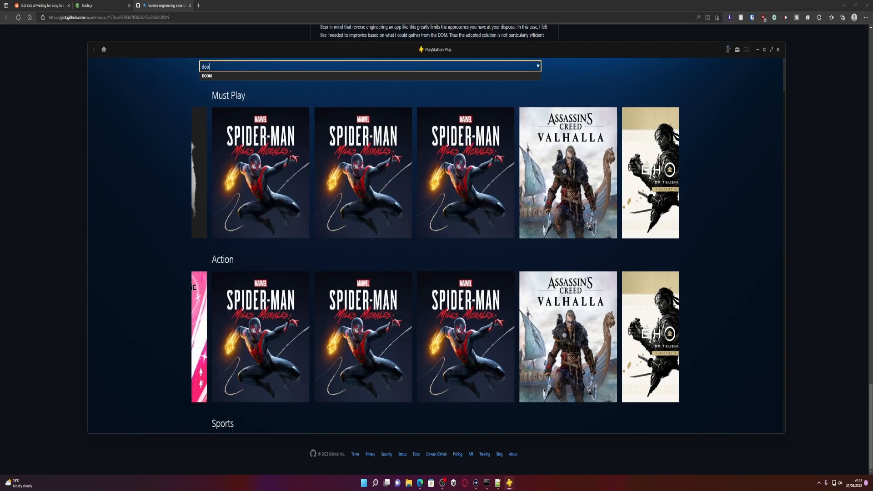
click(369, 66)
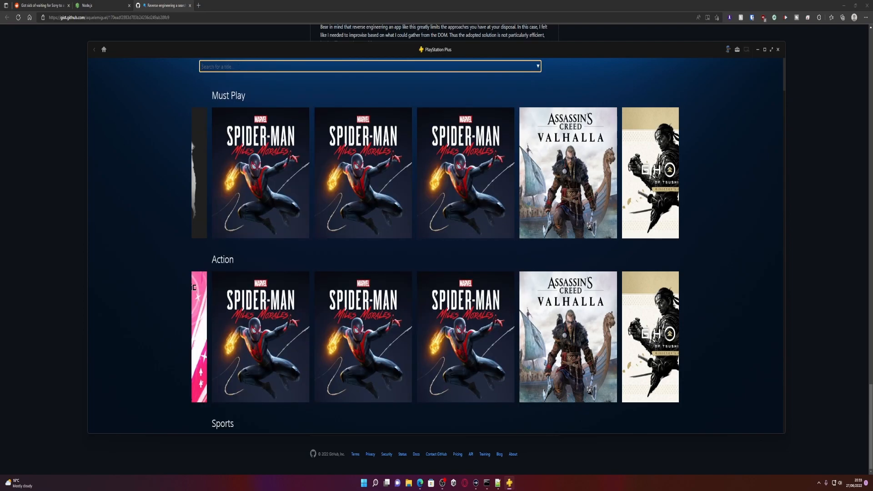
text(dark sould)
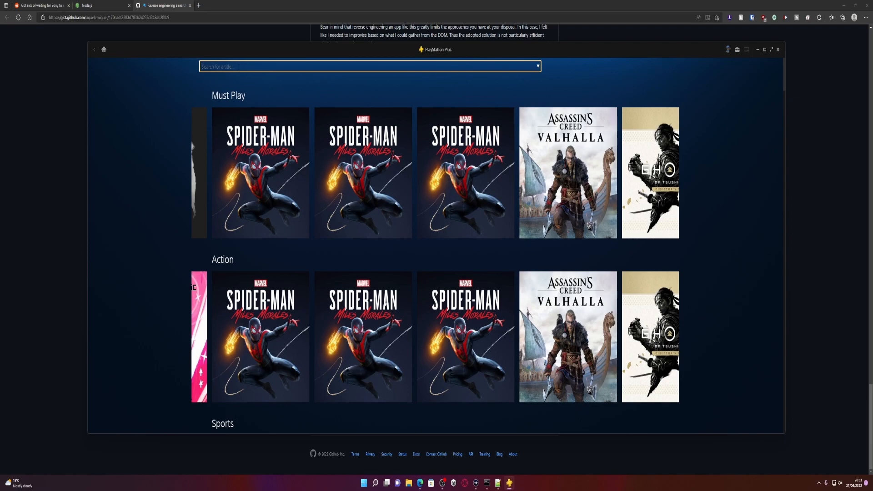
text(ghost)
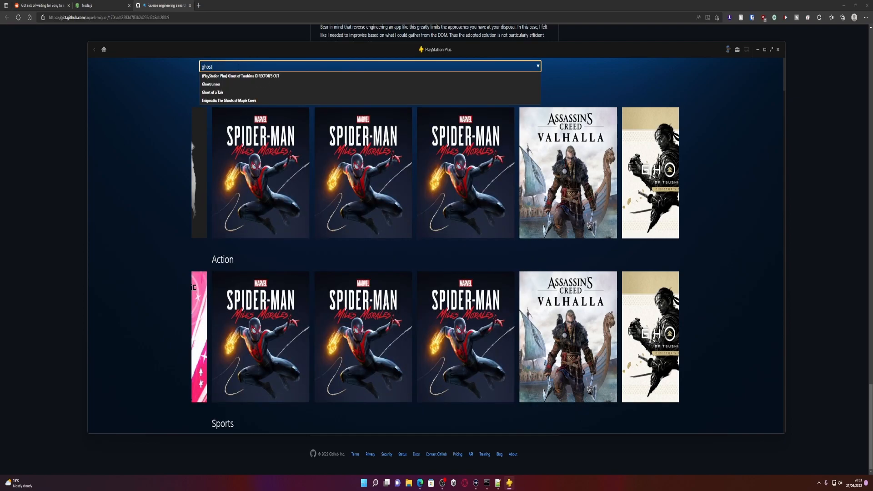
click(239, 76)
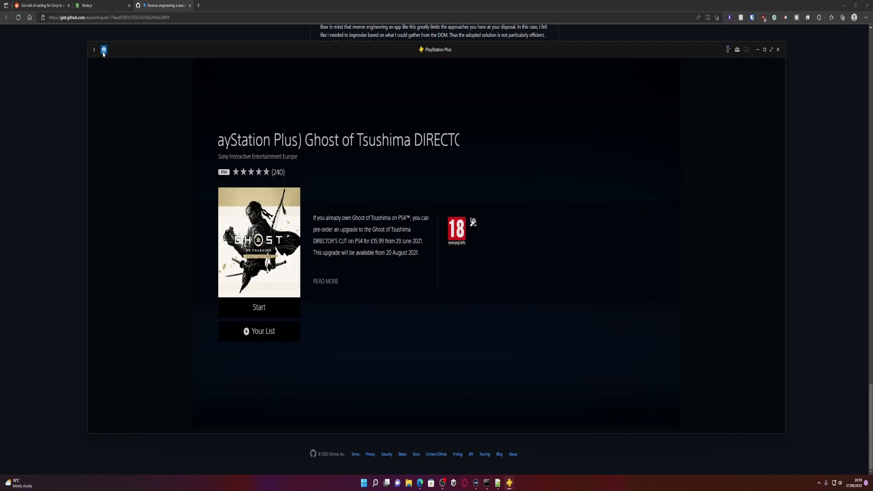
- Return Home to the catalog and start another search with 'a'
click(103, 50)
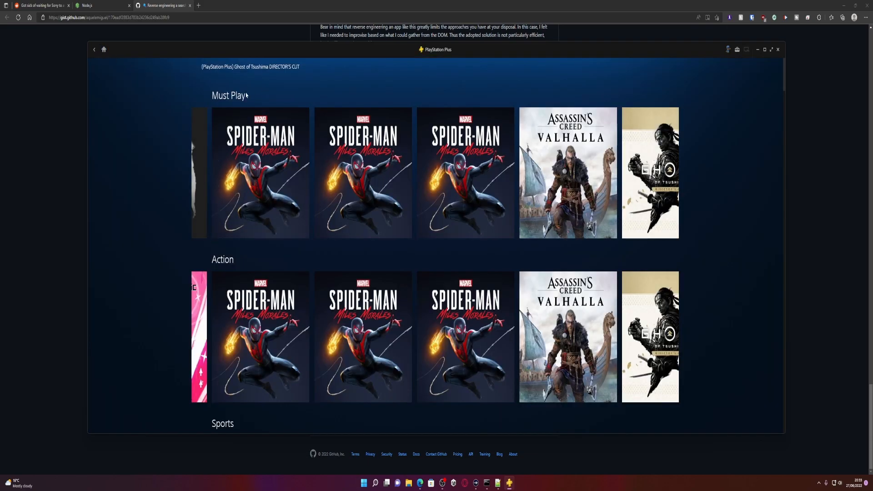
click(367, 66)
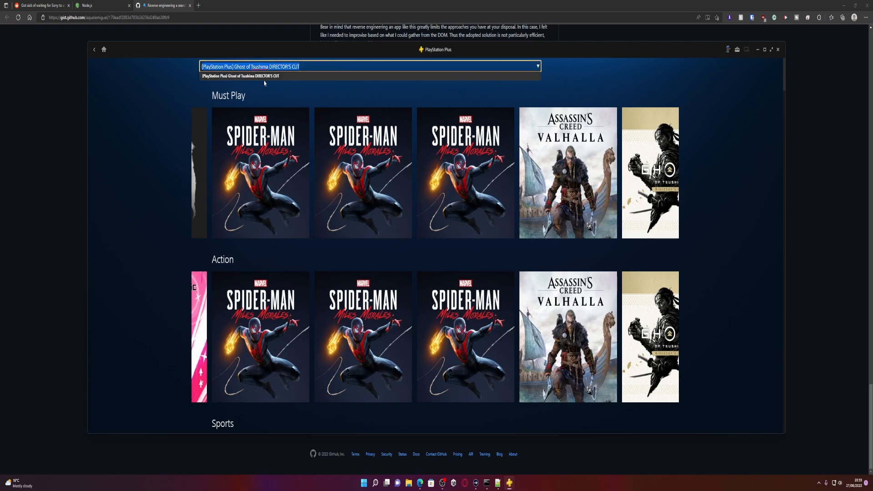
text(a)
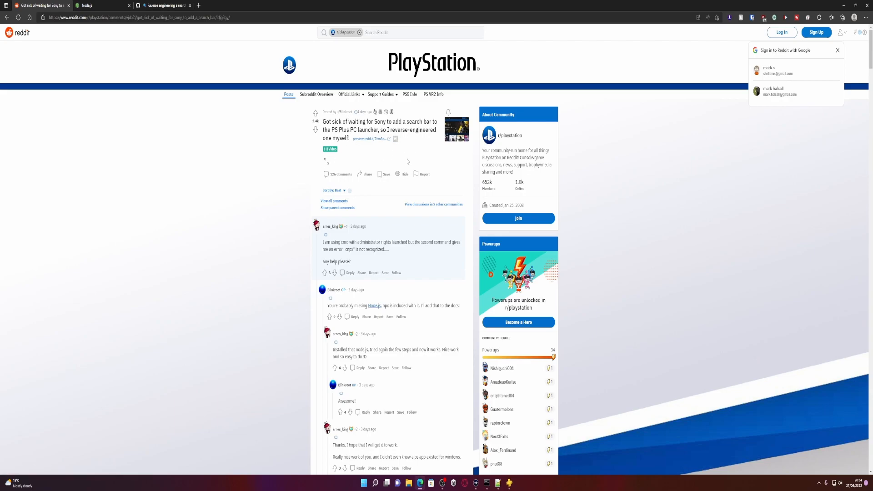
mouse_move(422, 174)
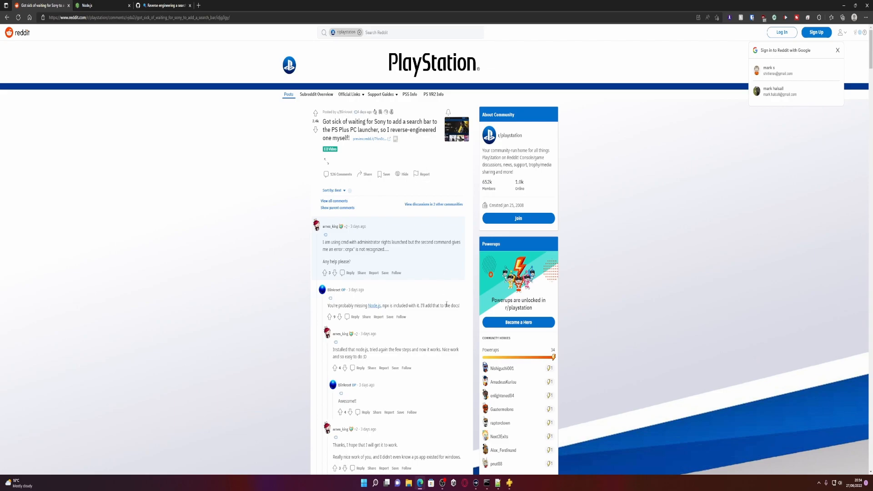
scroll(down, 3)
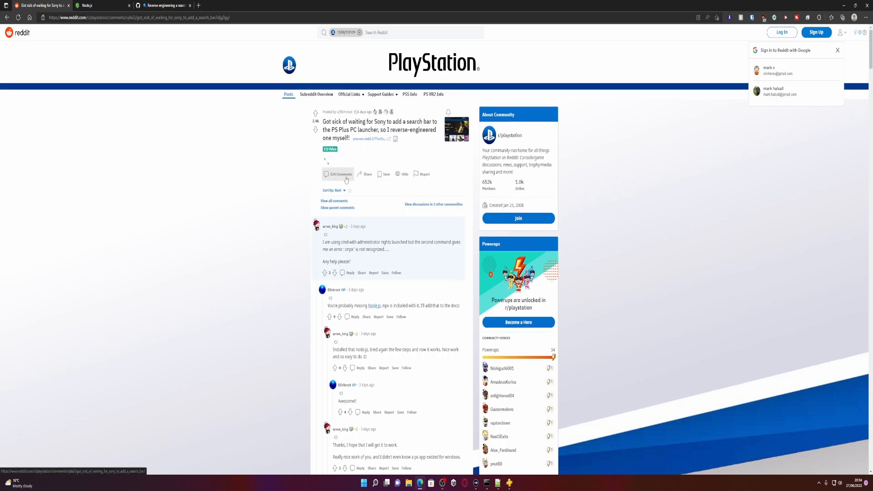
mouse_move(185, 58)
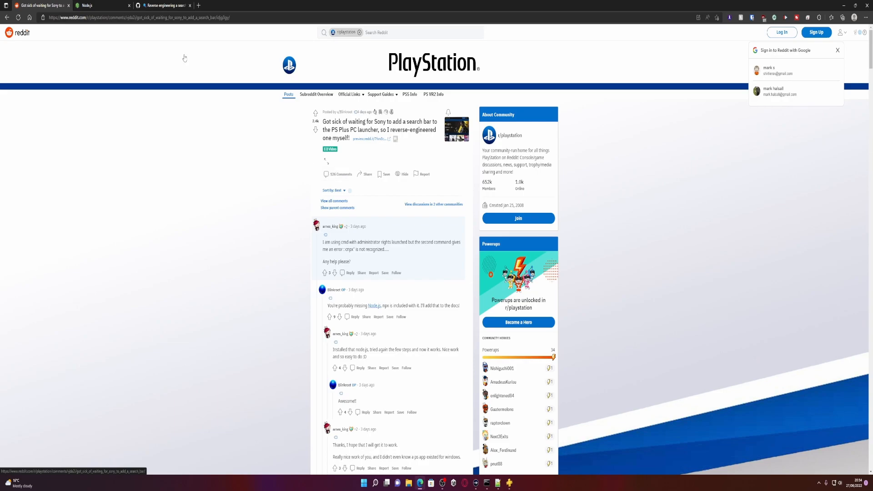